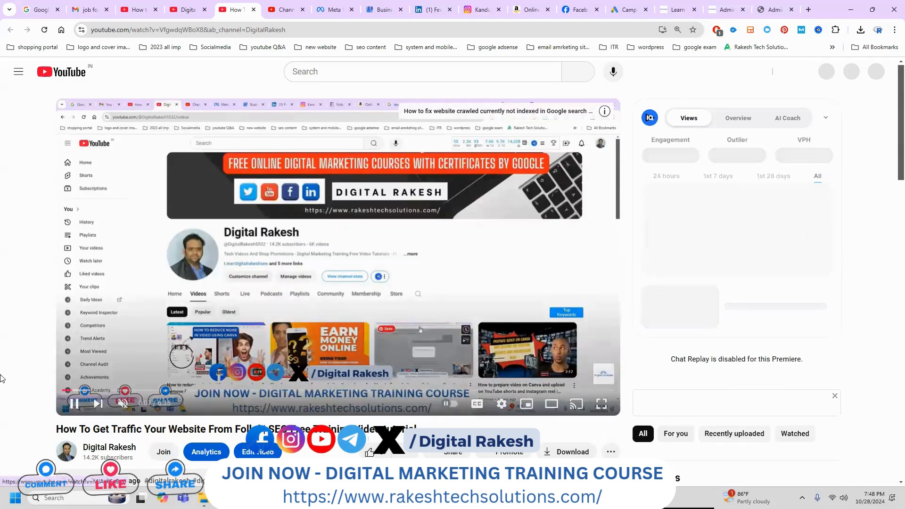
- Search Google for the video title 'How To Get Traffic Your Website From Folkd' and return to the YouTube page
{"action": "scroll", "scroll_direction": "down", "scroll_amount": 3}
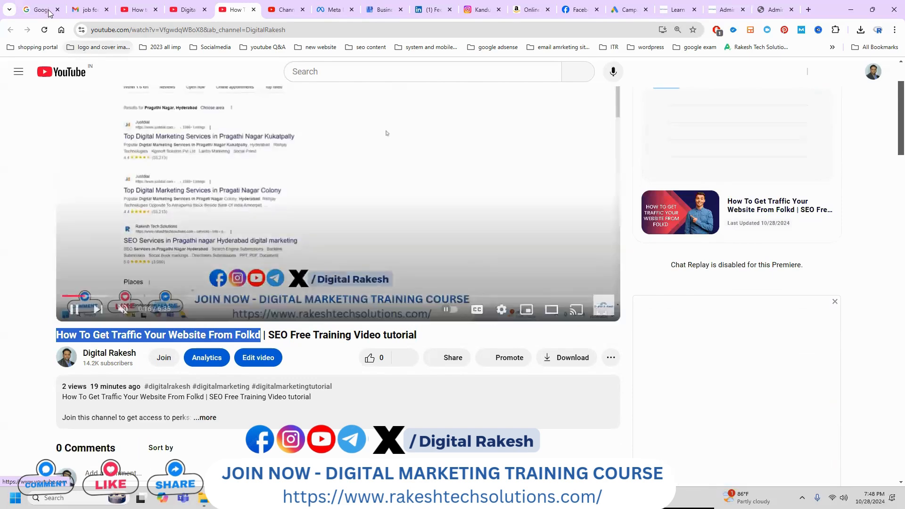
{"action": "left_click", "coordinate": [42, 9]}
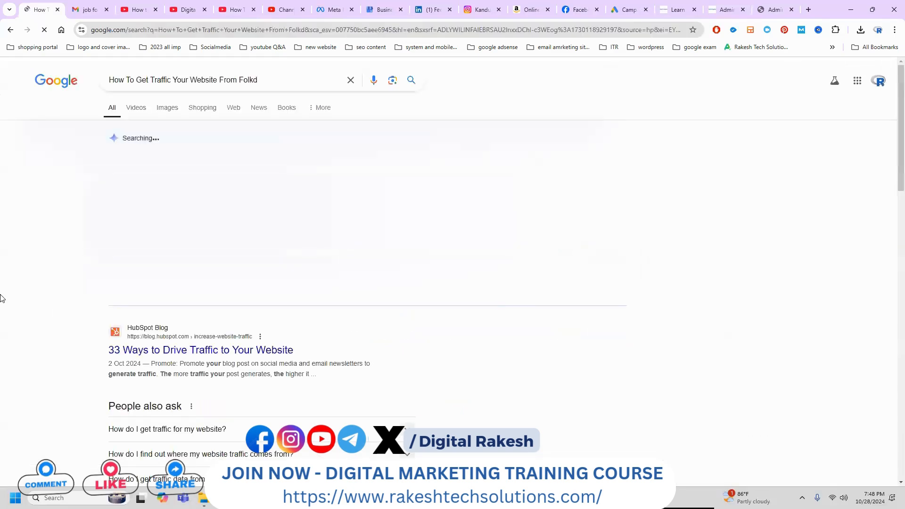
{"action": "scroll", "scroll_direction": "down", "scroll_amount": 3}
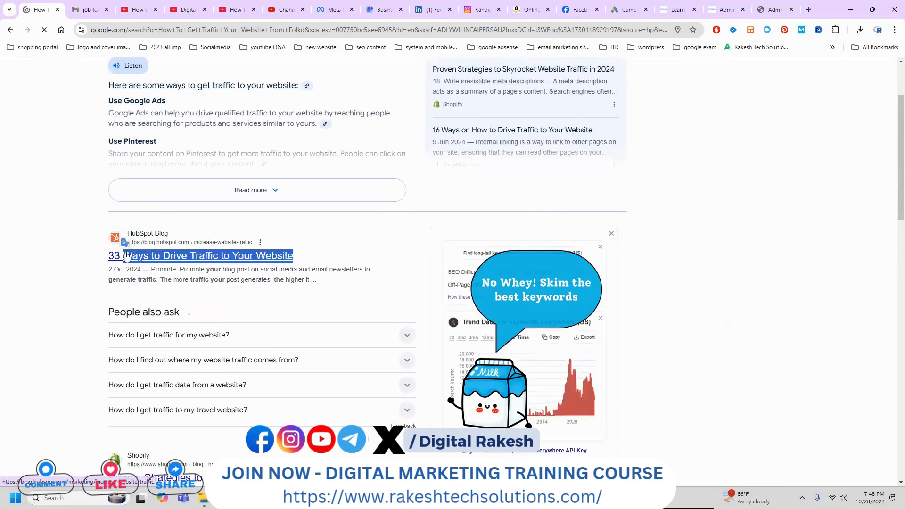
{"action": "left_click", "coordinate": [236, 9]}
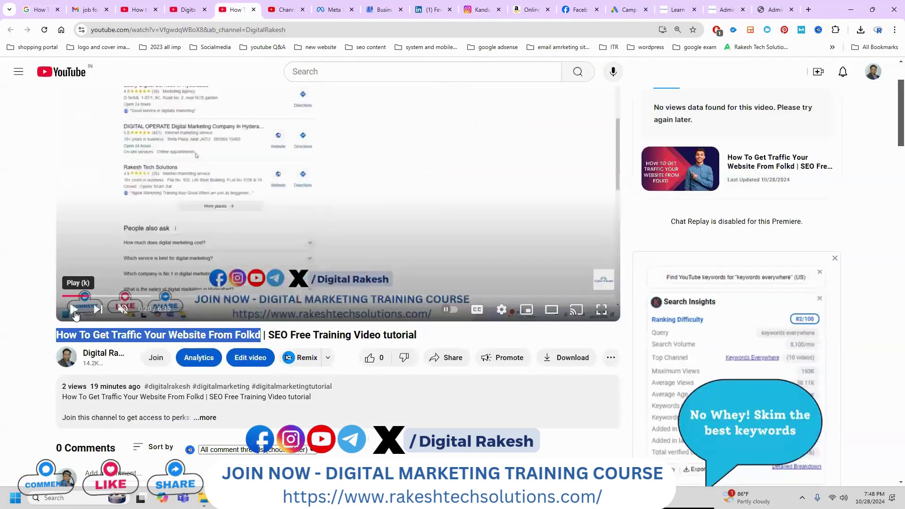
- Open pinterest.com in a new tab, then search Google for the Pinterest chrome extension
{"action": "left_click", "coordinate": [807, 10]}
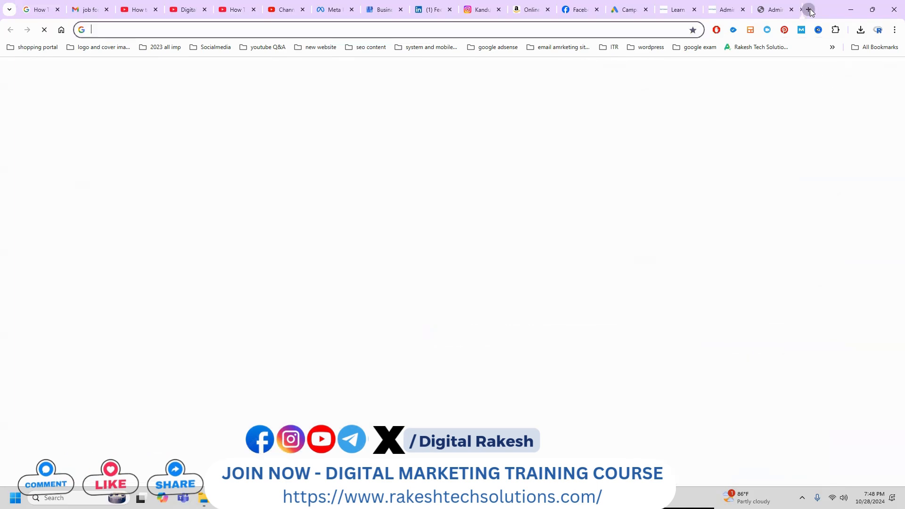
{"action": "type", "text": "pinterest.com"}
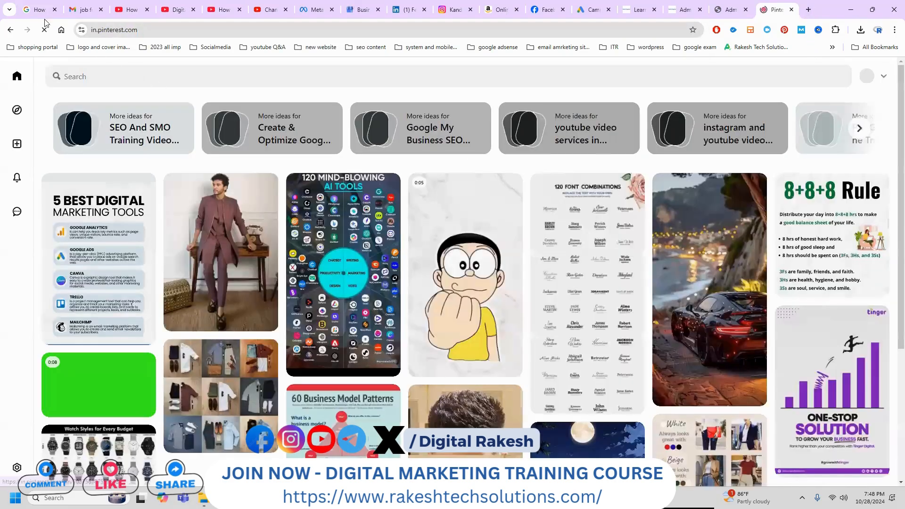
{"action": "left_click", "coordinate": [42, 9]}
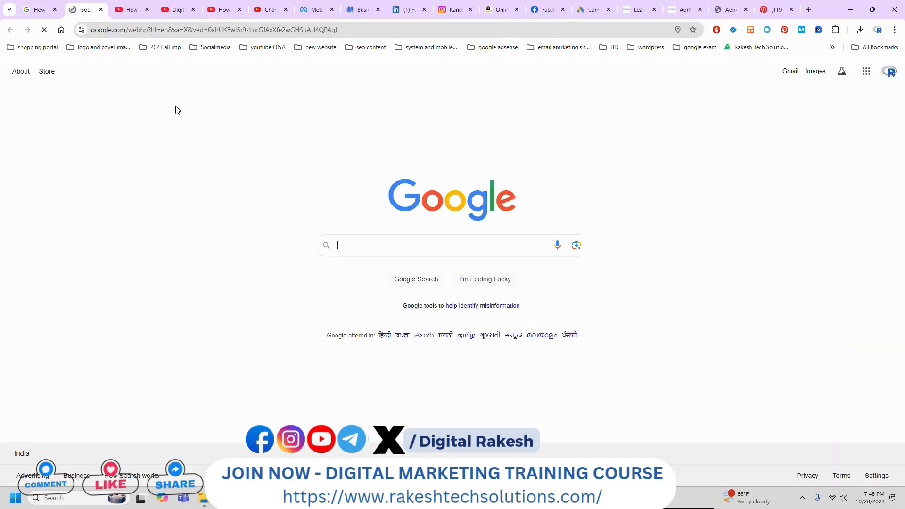
{"action": "type", "text": "p"}
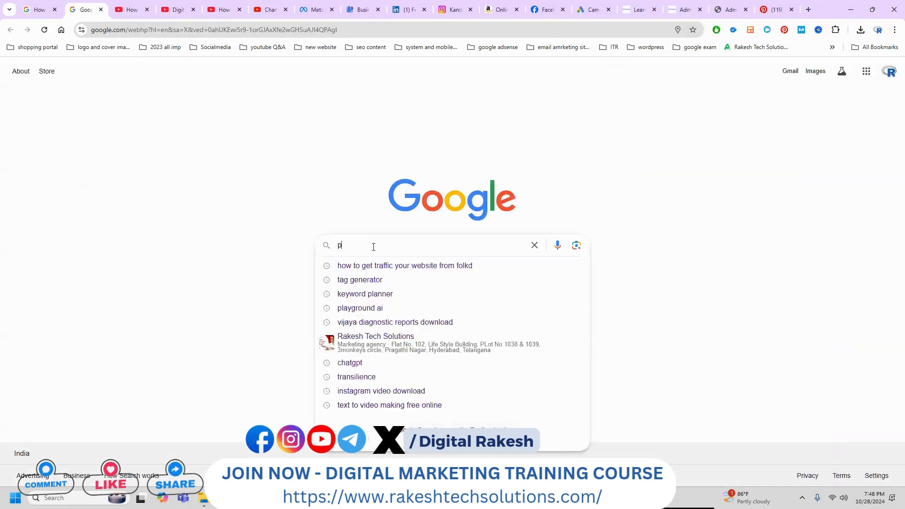
{"action": "type", "text": "interest"}
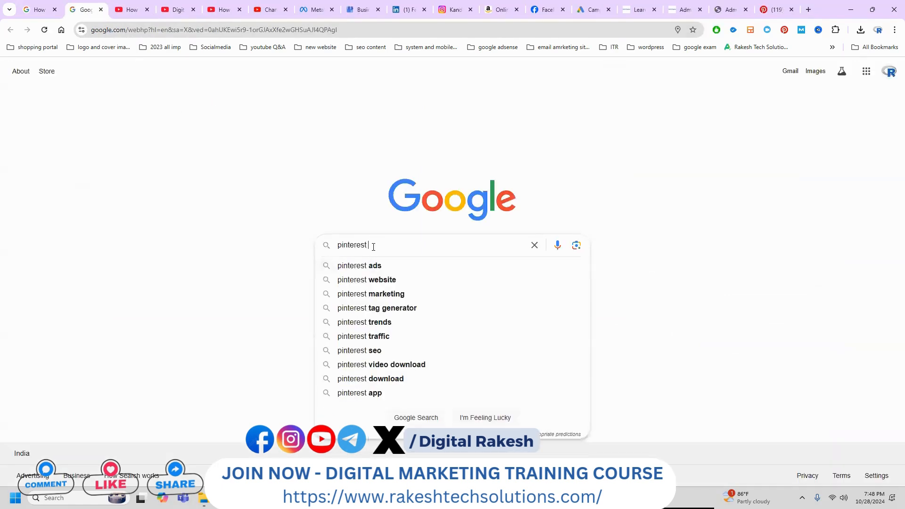
{"action": "type", "text": "dren bedroom"}
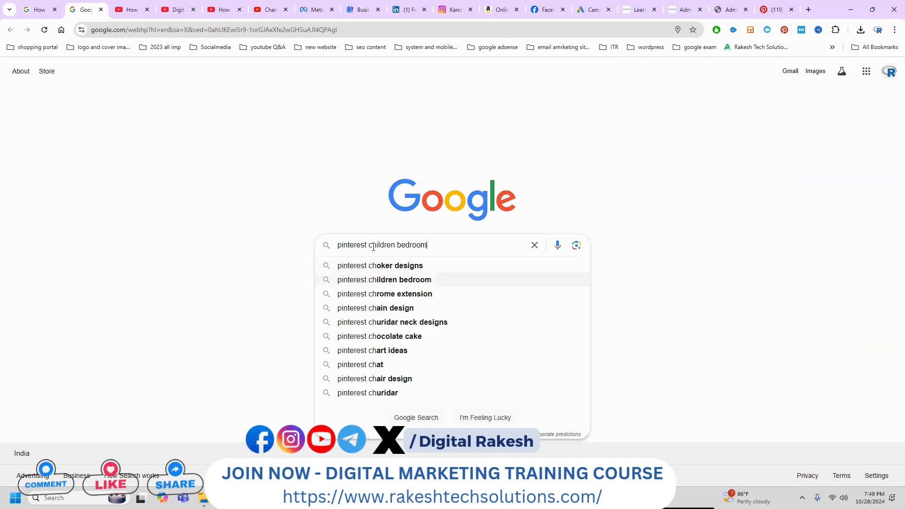
{"action": "left_click", "coordinate": [387, 294]}
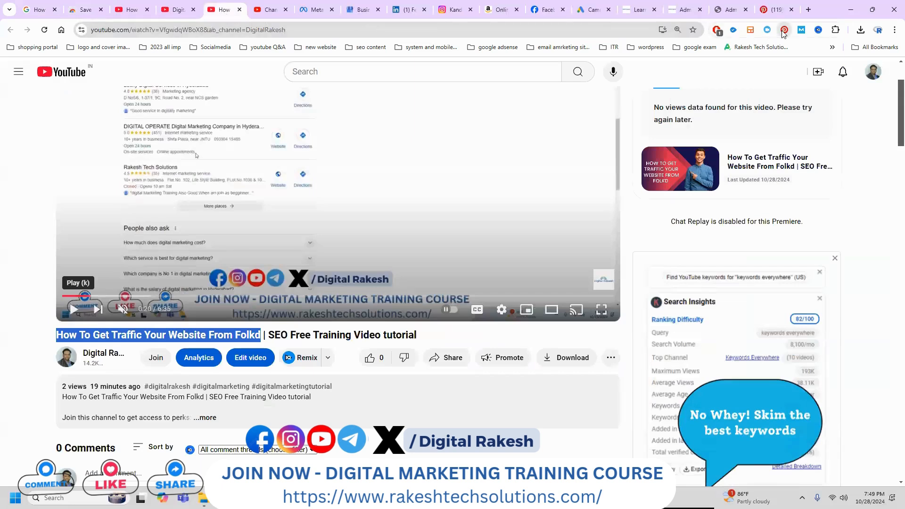
- Create a Pinterest board named 'Ways to Drive Traffic to Your Website' from the extension save panel
{"action": "left_click", "coordinate": [785, 29]}
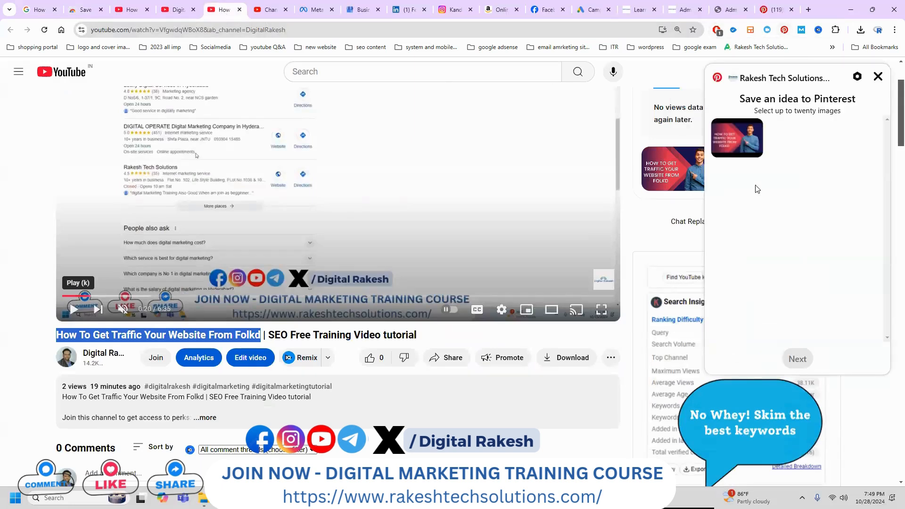
{"action": "left_click", "coordinate": [798, 359]}
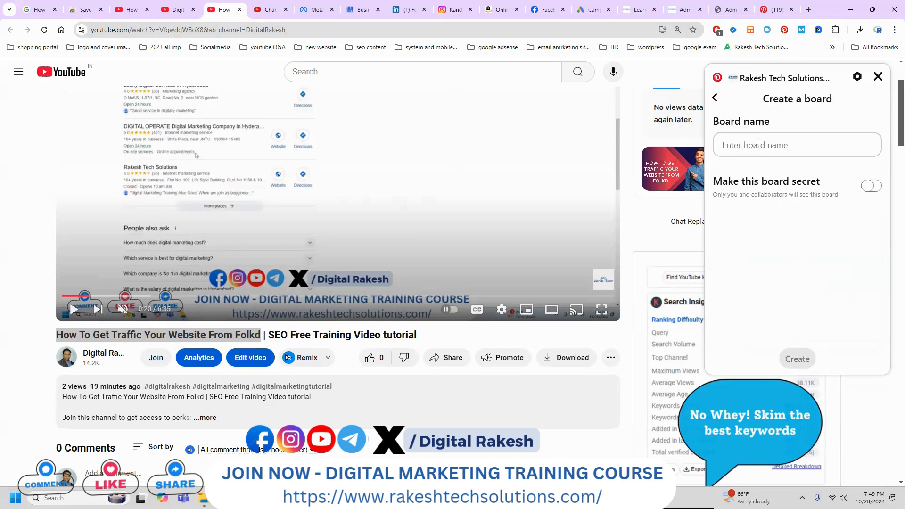
{"action": "type", "text": "Ways to Drive Traffic to Your Website"}
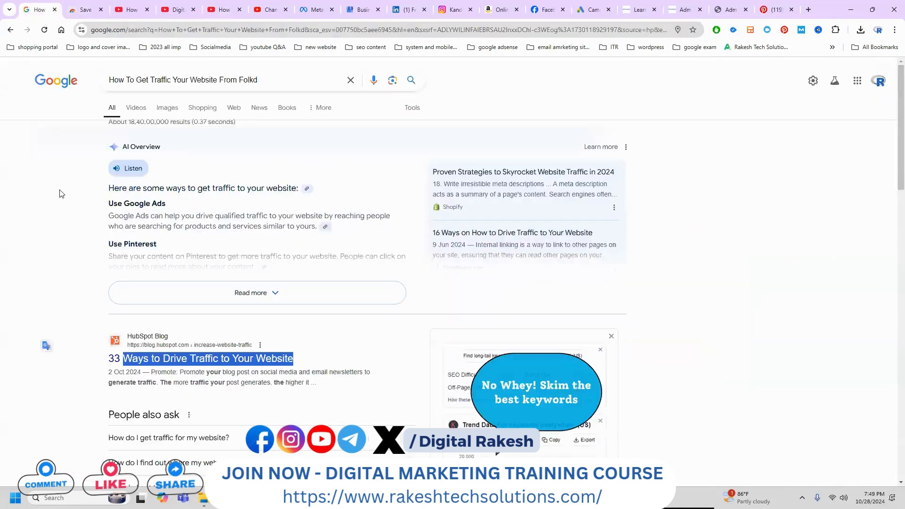
{"action": "scroll", "scroll_direction": "down", "scroll_amount": 3}
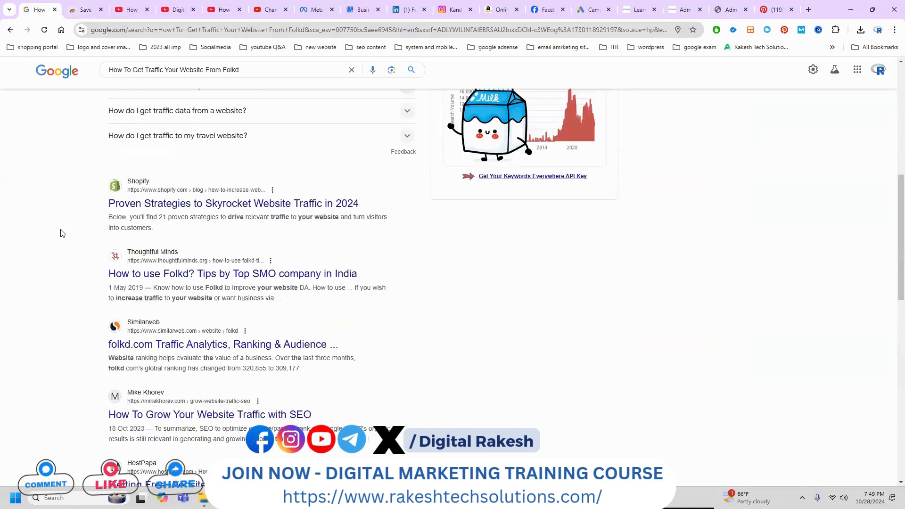
{"action": "mouse_move", "coordinate": [80, 206]}
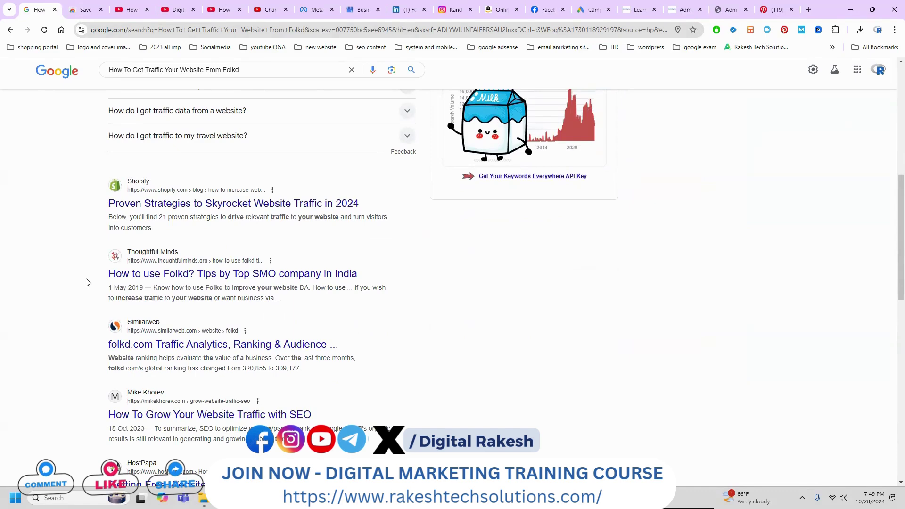
{"action": "mouse_move", "coordinate": [94, 352]}
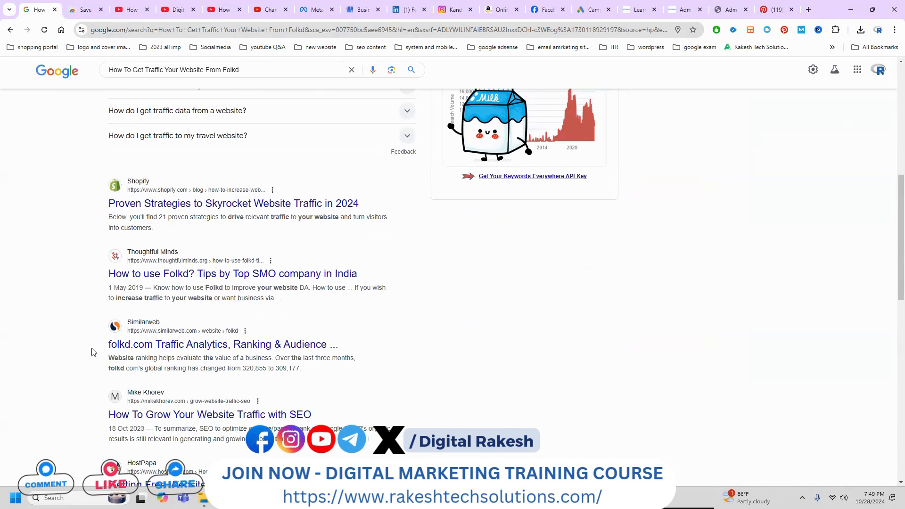
{"action": "scroll", "scroll_direction": "down", "scroll_amount": 3}
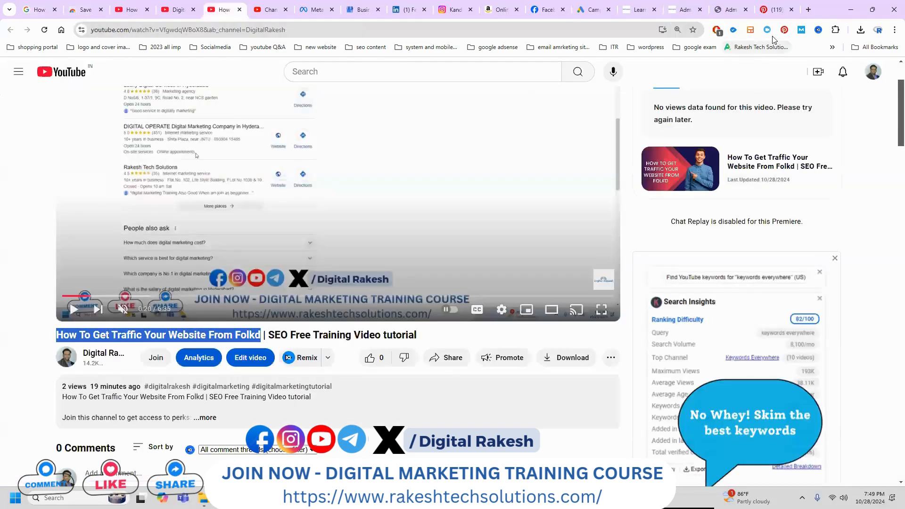
- Pick the video thumbnail in the Pinterest panel and create a second board for it
{"action": "left_click", "coordinate": [785, 29]}
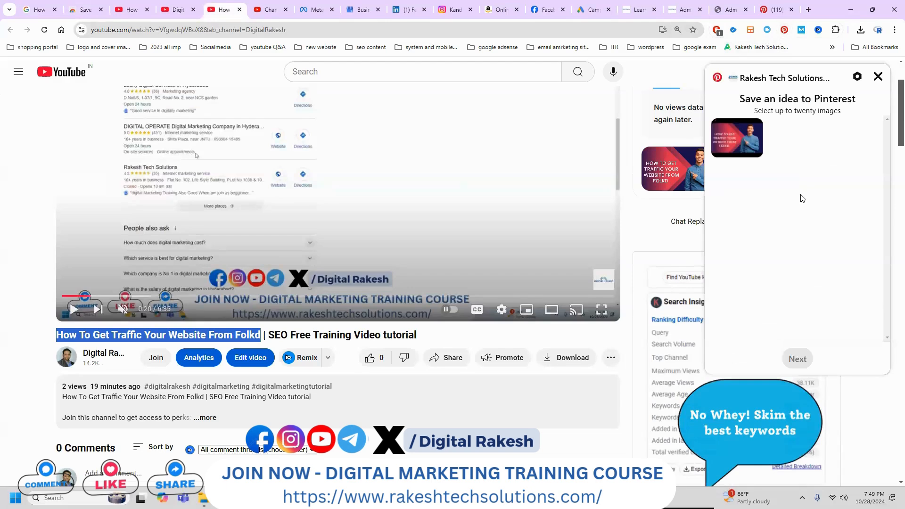
{"action": "left_click", "coordinate": [737, 138]}
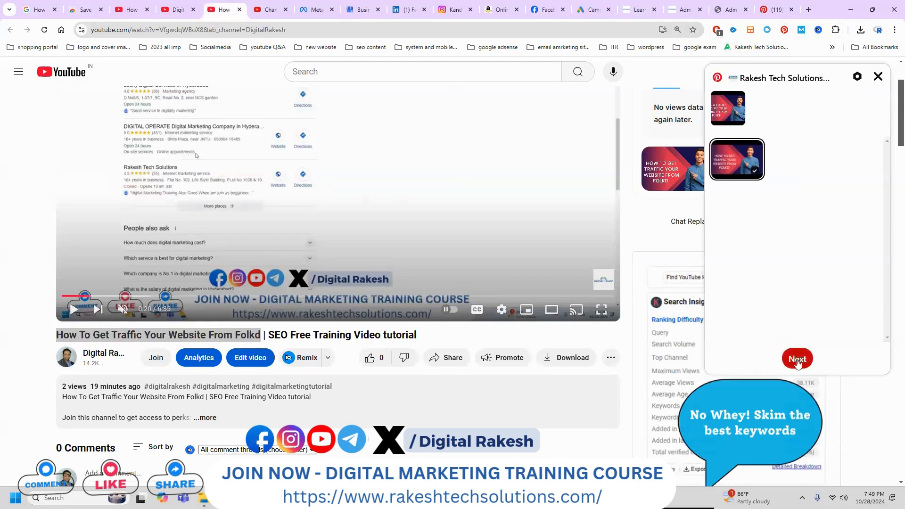
{"action": "left_click", "coordinate": [798, 358]}
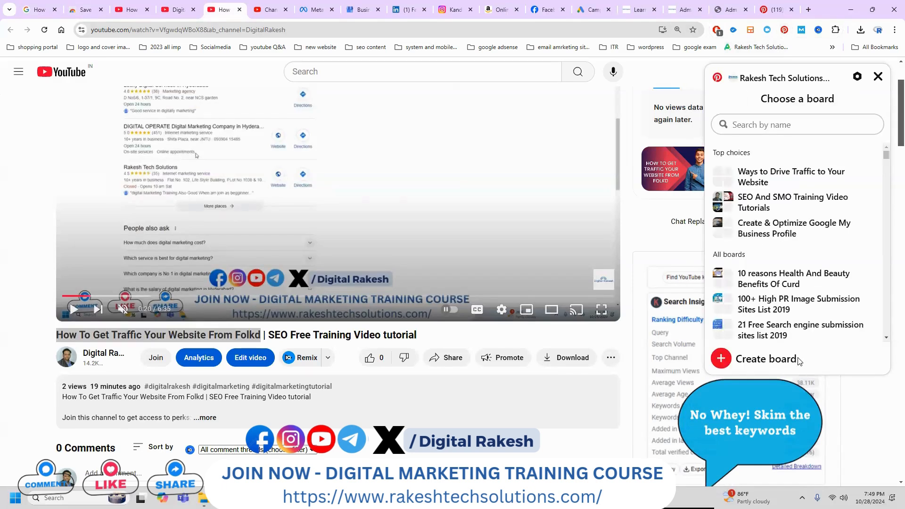
{"action": "left_click", "coordinate": [754, 358]}
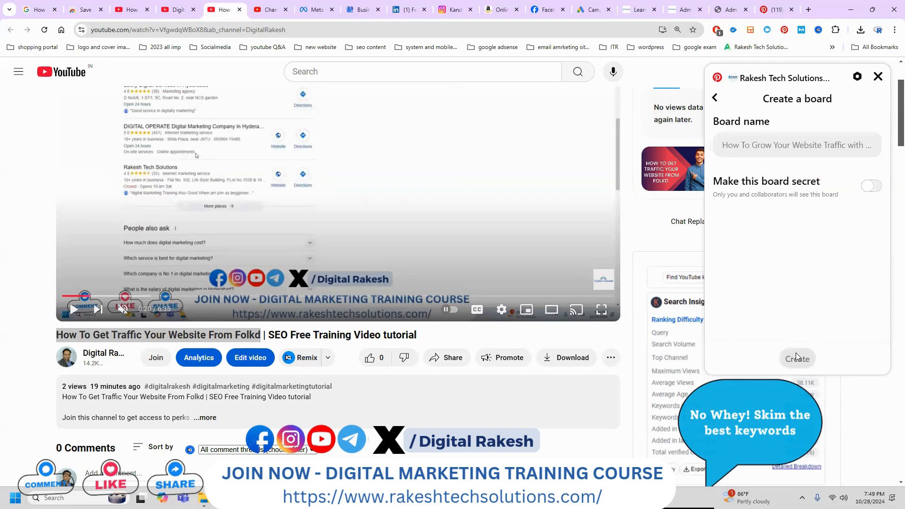
{"action": "left_click", "coordinate": [798, 358]}
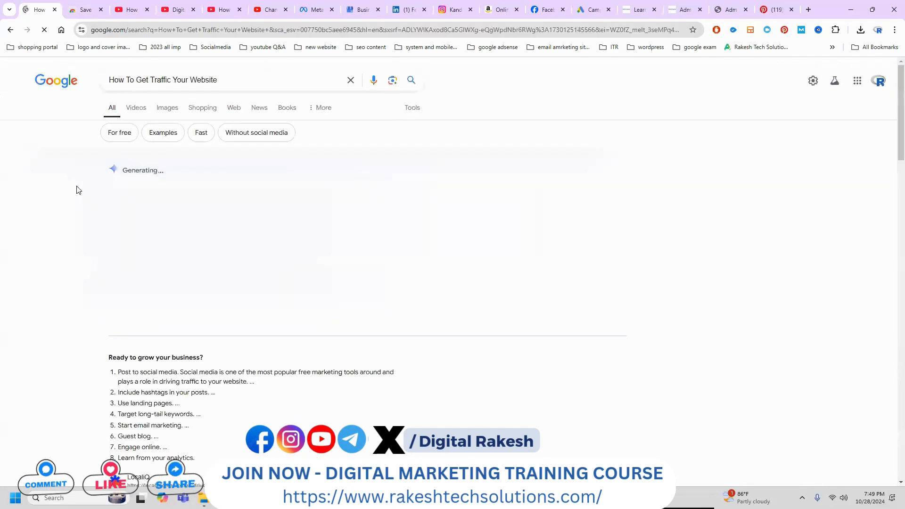
{"action": "scroll", "scroll_direction": "down", "scroll_amount": 3}
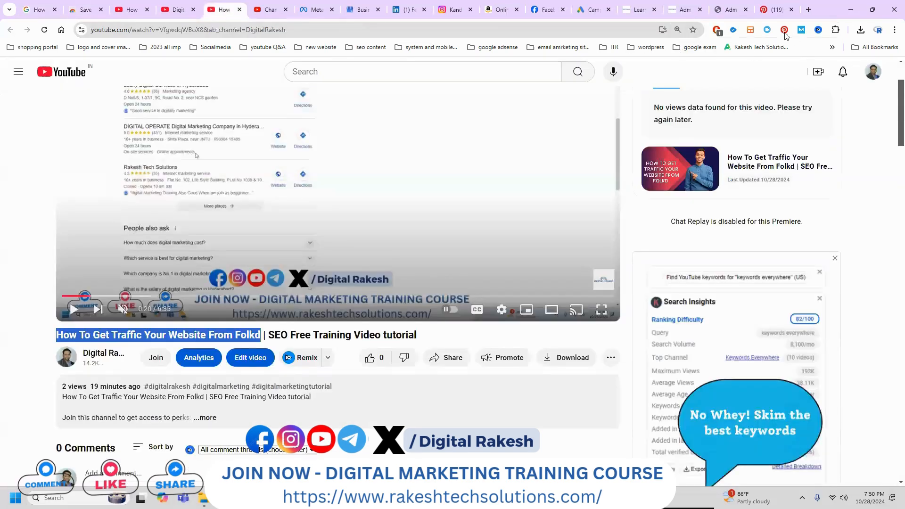
- Save the video to a new Pinterest board 'How to Increase Website Traffic', then switch to the site admin panel
{"action": "left_click", "coordinate": [785, 30]}
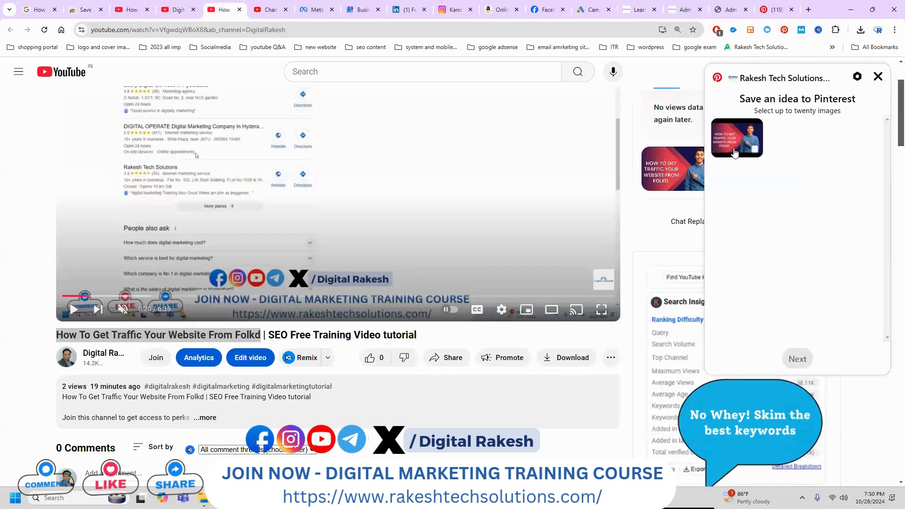
{"action": "left_click", "coordinate": [798, 358]}
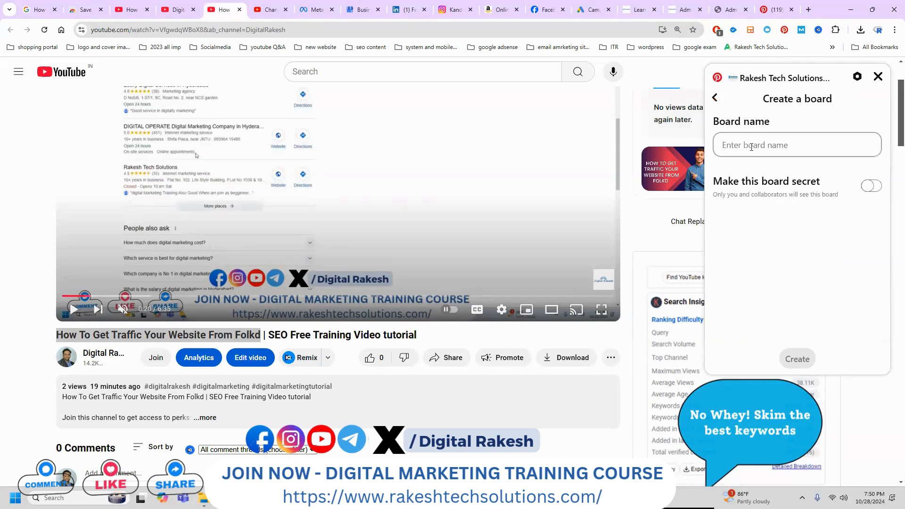
{"action": "type", "text": "How to Increase Website Traffic"}
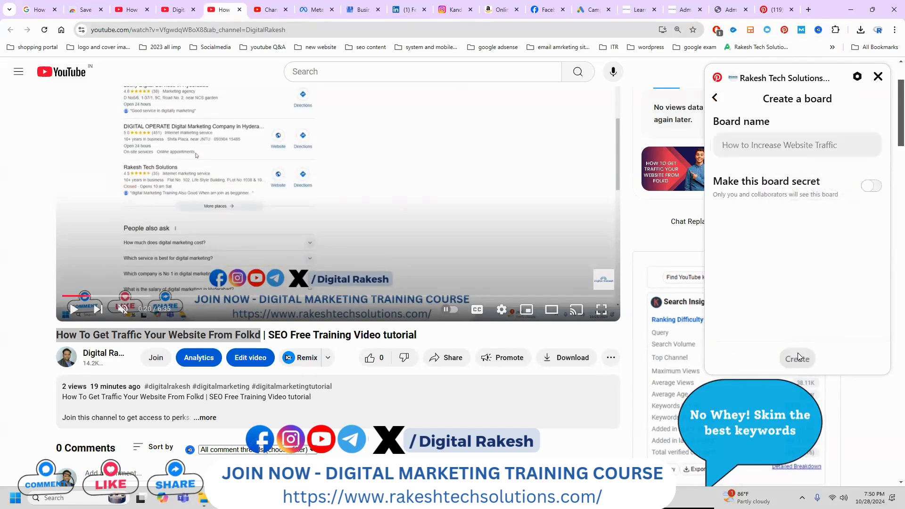
{"action": "left_click", "coordinate": [798, 359]}
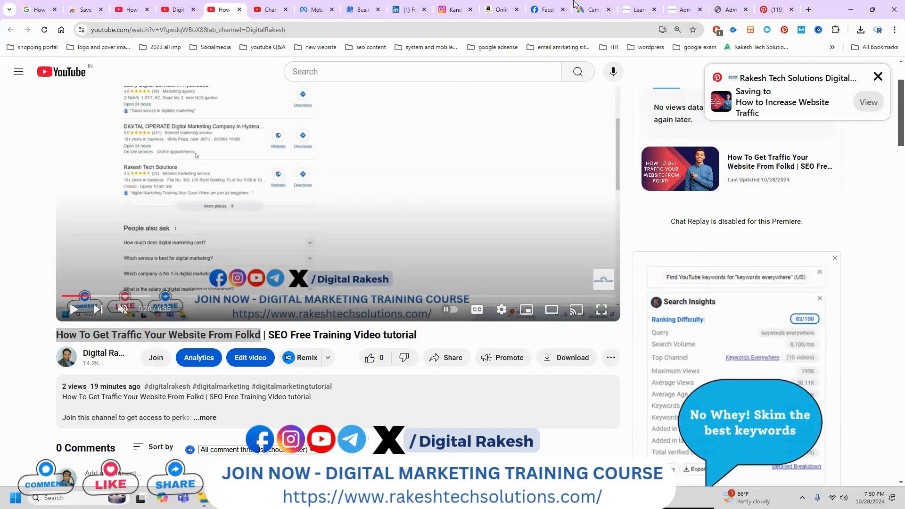
{"action": "left_click", "coordinate": [635, 8]}
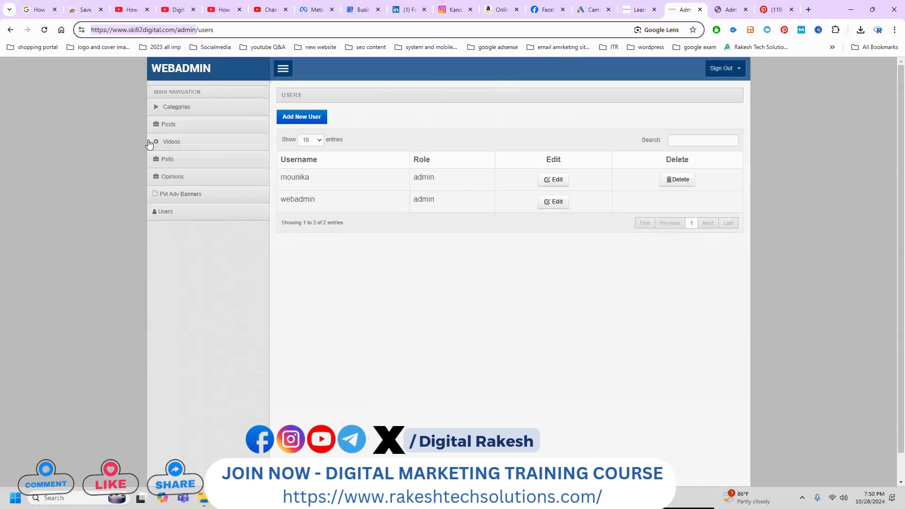
- Start a new video entry under Videos in WebAdmin and set its category to Digital Marketing
{"action": "left_click", "coordinate": [171, 141]}
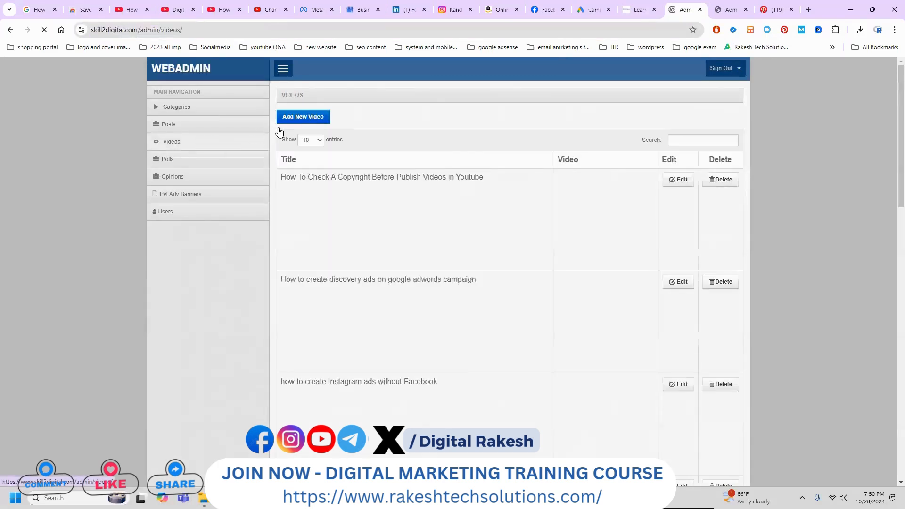
{"action": "left_click", "coordinate": [303, 117]}
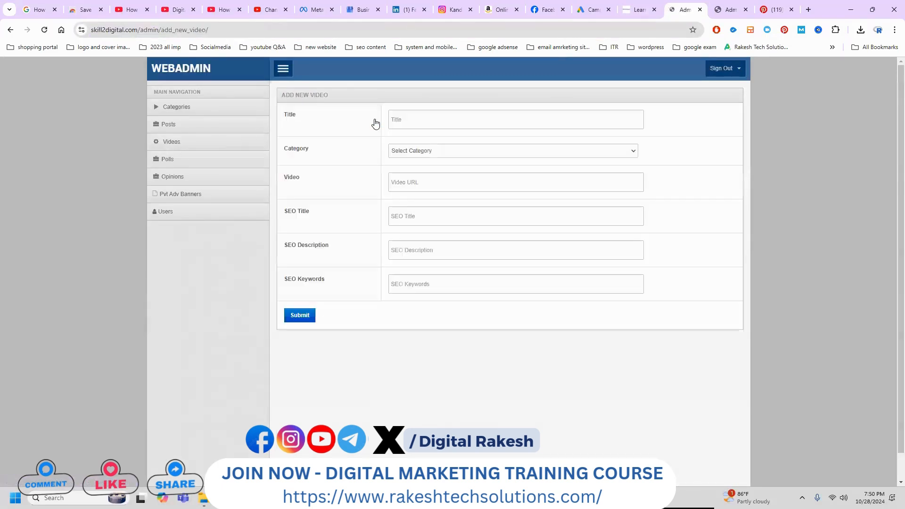
{"action": "left_click", "coordinate": [513, 150]}
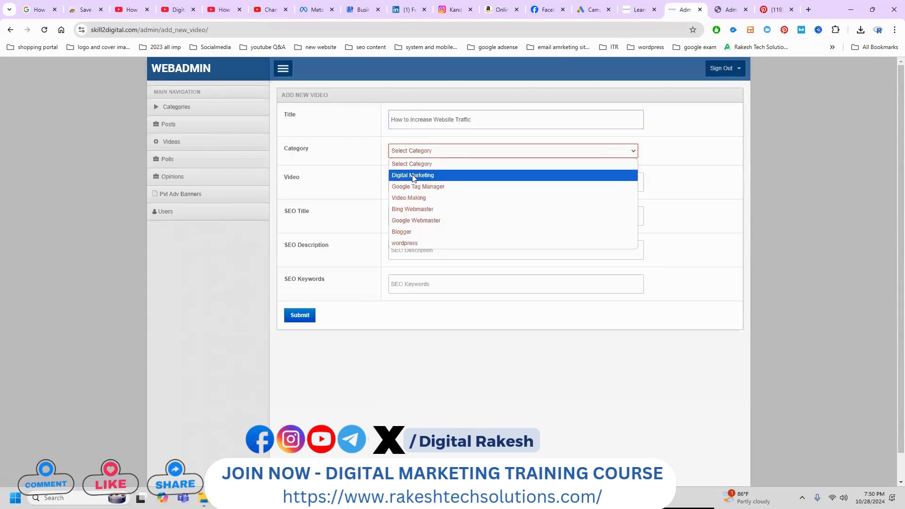
{"action": "left_click", "coordinate": [223, 8]}
{"action": "type", "text": "How to Increase Website Traffic"}
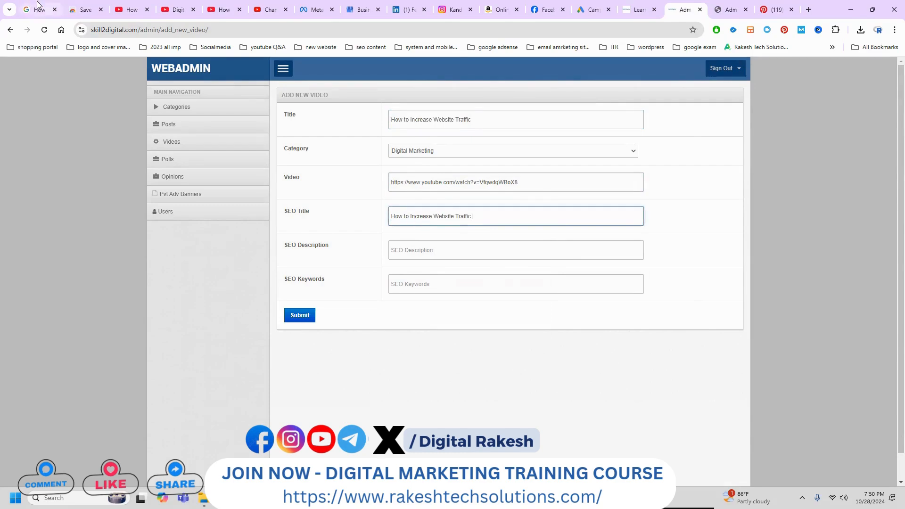
- Fill the SEO description with 'How to Increase Your Website Traffic' copied from Google results
{"action": "left_click", "coordinate": [40, 8]}
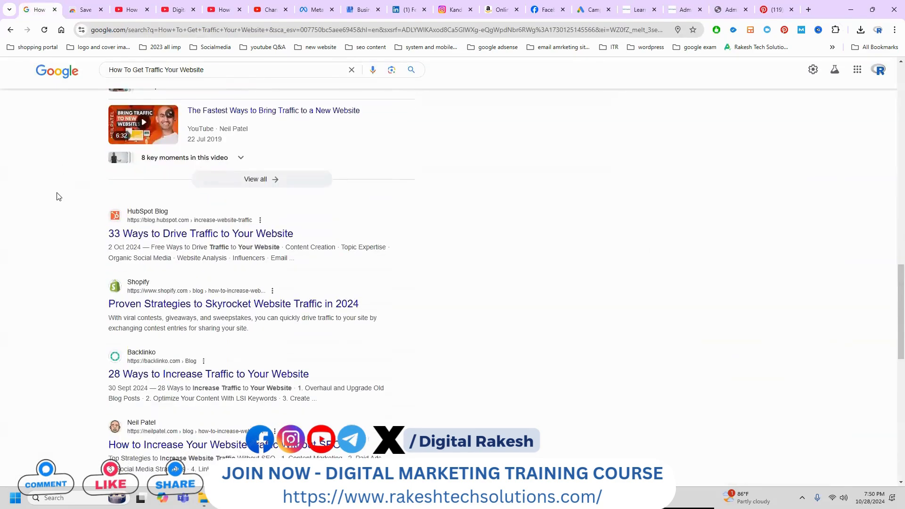
{"action": "scroll", "scroll_direction": "down", "scroll_amount": 3}
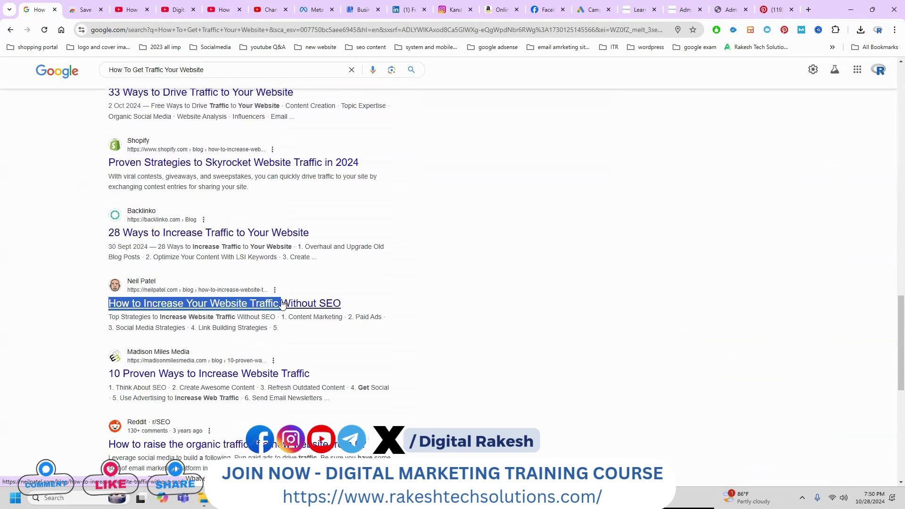
{"action": "left_click", "coordinate": [683, 8]}
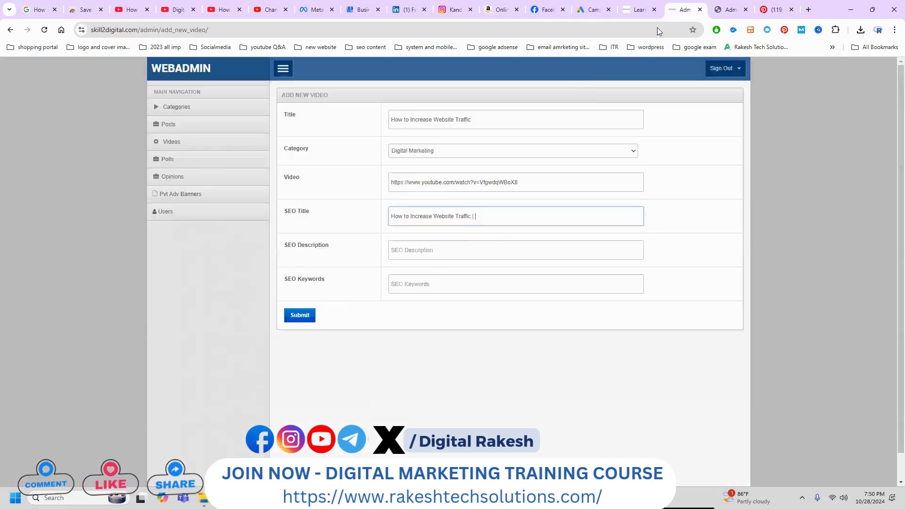
{"action": "left_click", "coordinate": [516, 250]}
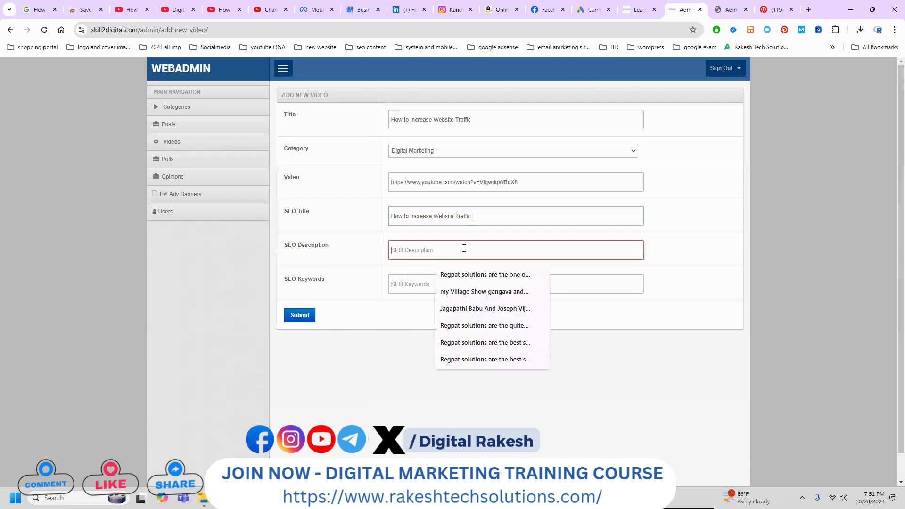
{"action": "type", "text": "How to Increase Your Website Traffic"}
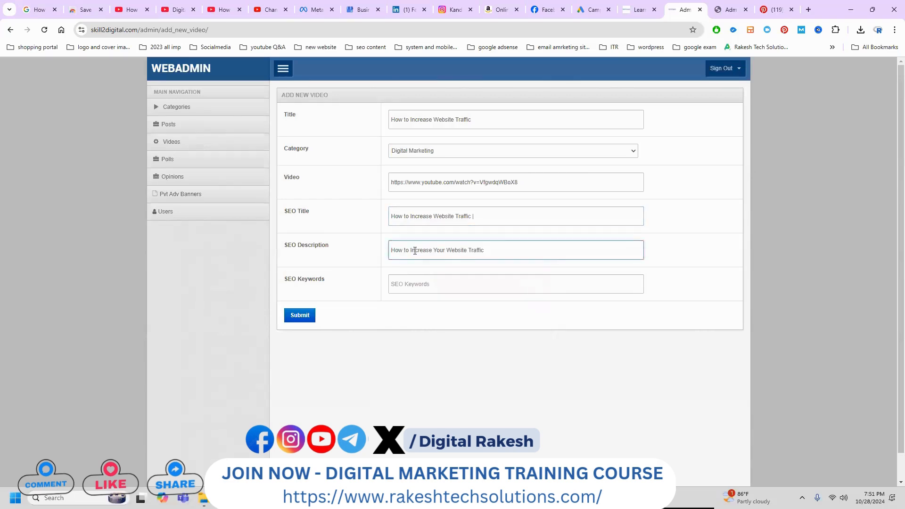
{"action": "left_click", "coordinate": [37, 9]}
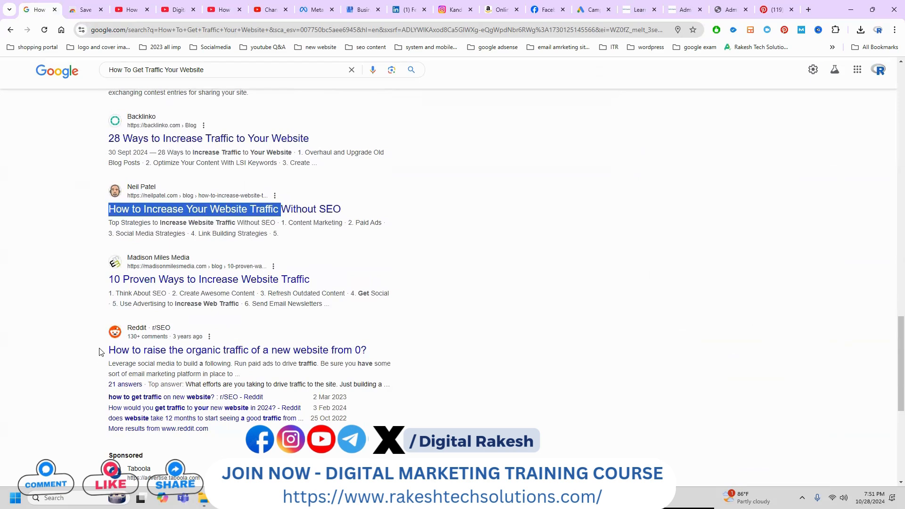
{"action": "scroll", "scroll_direction": "down", "scroll_amount": 3}
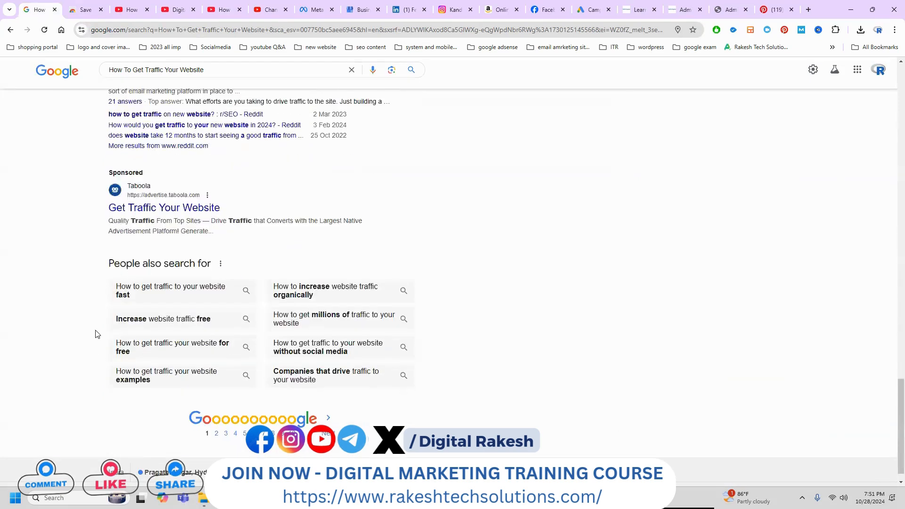
{"action": "mouse_move", "coordinate": [364, 149]}
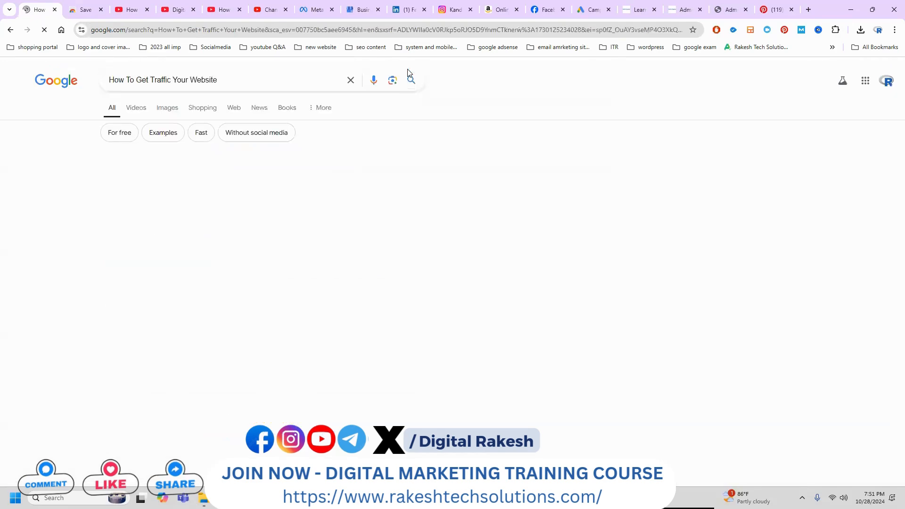
{"action": "scroll", "scroll_direction": "down", "scroll_amount": 3}
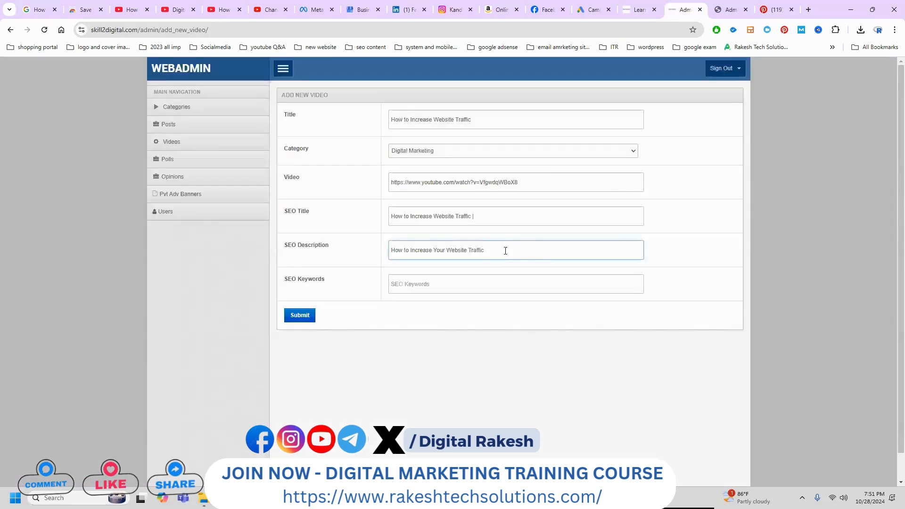
- Enter SEO keywords 'How to Increase Your Website Traffic, Drive More Traffic to Your Website, How To Get Traffic Your Website From Folkd'
{"action": "type", "text": ","}
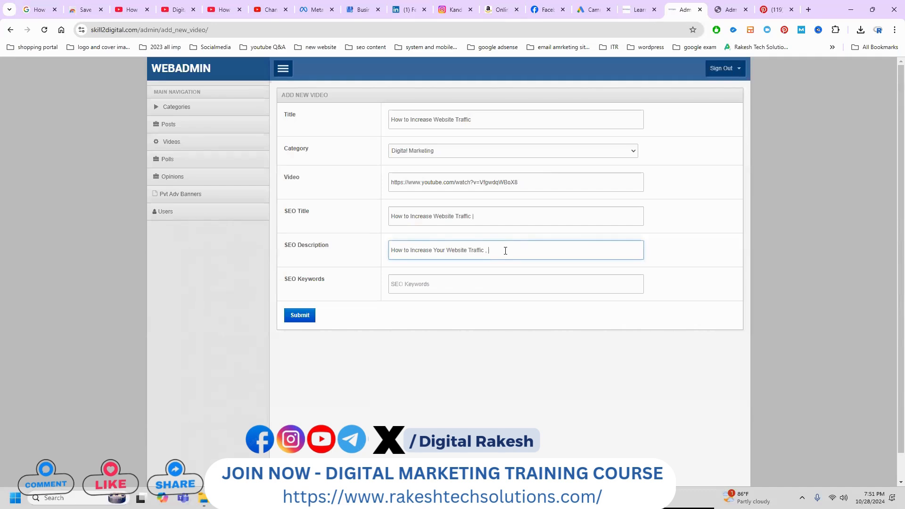
{"action": "type", "text": "Drive More Traffic to Your Website"}
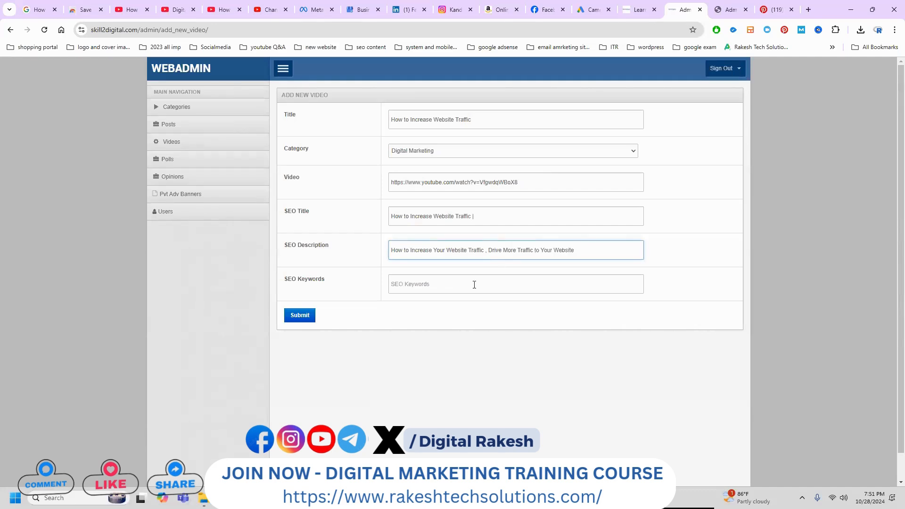
{"action": "type", "text": "How to Increase Your Website Traffic , Drive More Traffic to Your Website"}
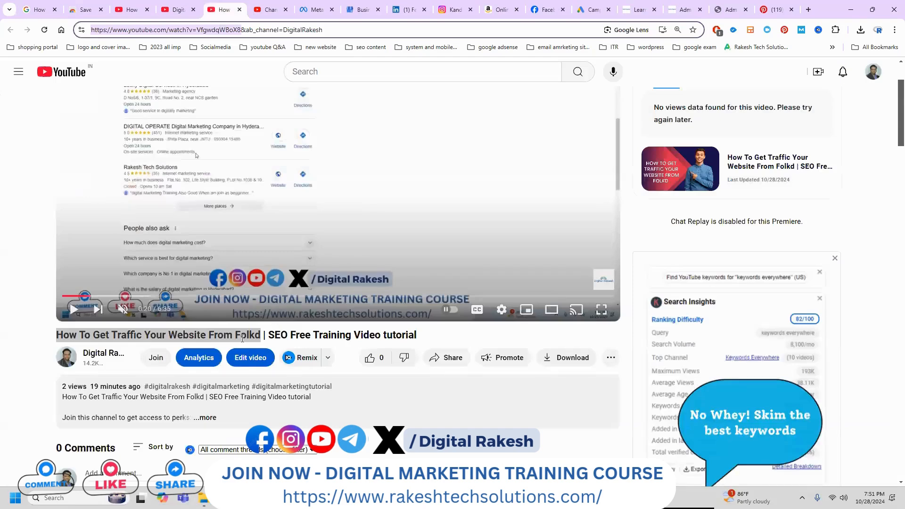
{"action": "right_click", "coordinate": [243, 336]}
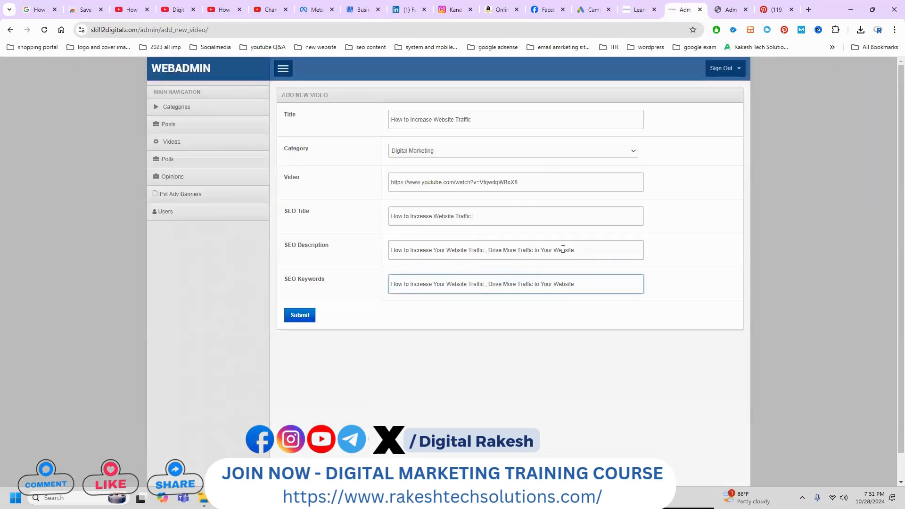
{"action": "type", "text": ", How To Get Traffic Your Website From Folkd"}
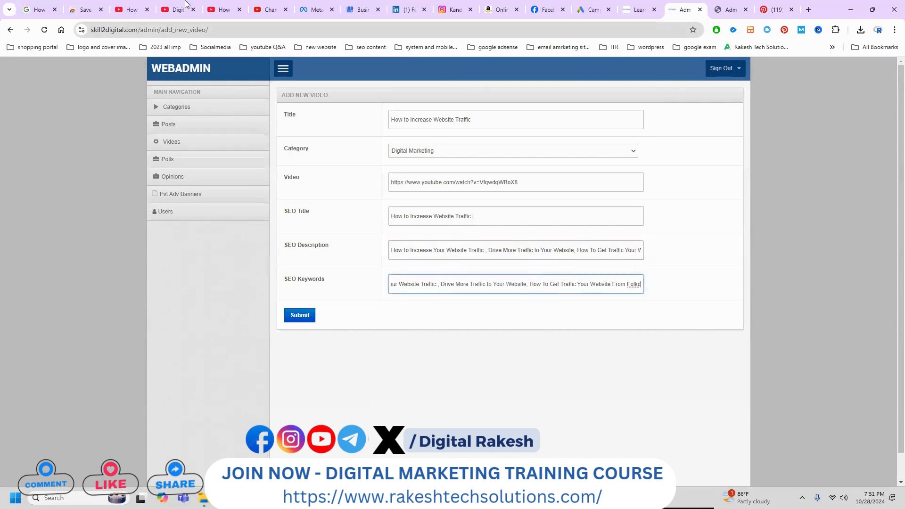
- Complete the SEO title with 'Get Traffic Your Website From Folkd' and submit the new video entry
{"action": "left_click", "coordinate": [225, 10]}
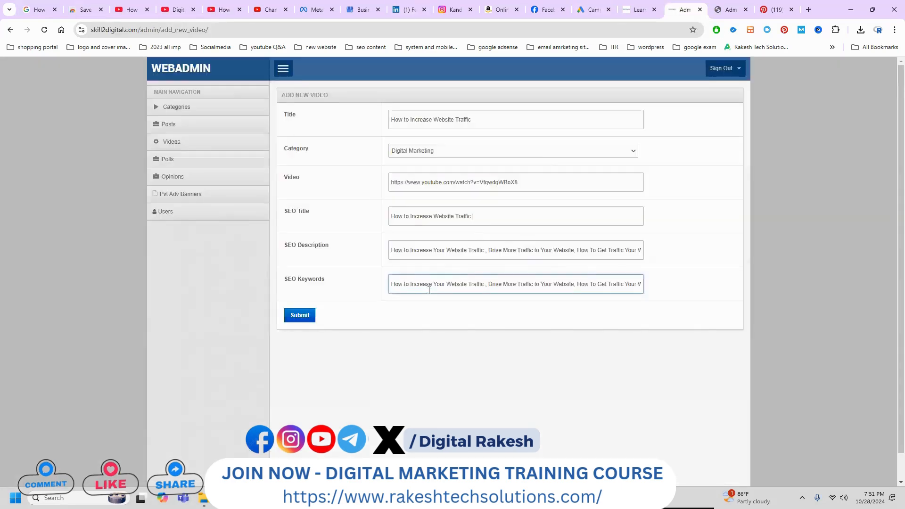
{"action": "type", "text": "Get Traffic Your Website From Folkd"}
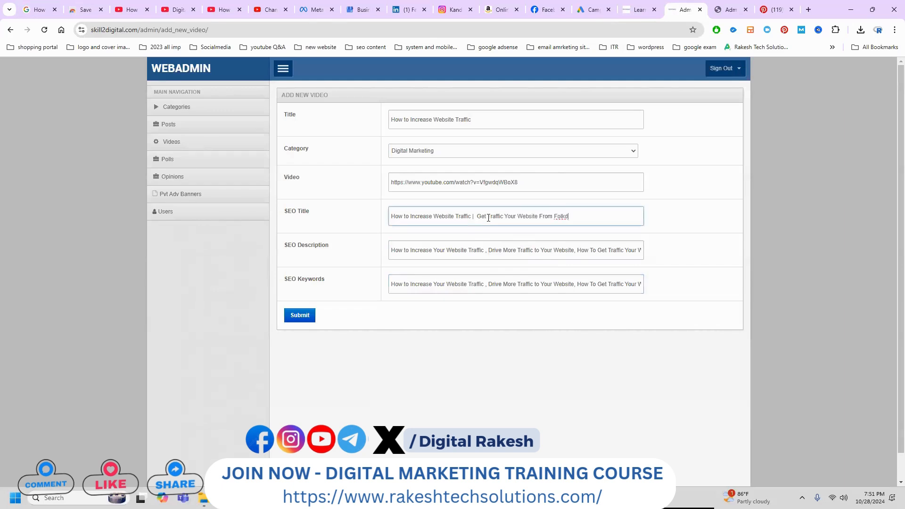
{"action": "left_click", "coordinate": [300, 315]}
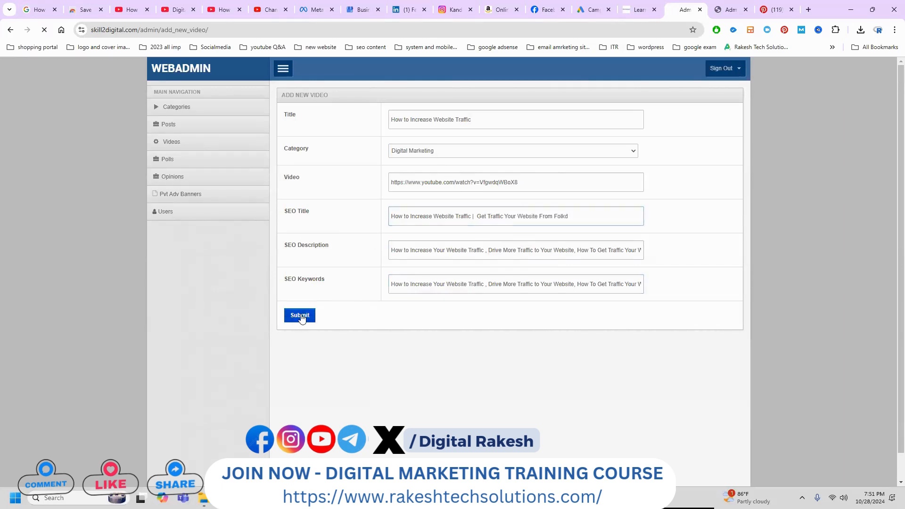
{"action": "left_click", "coordinate": [300, 315]}
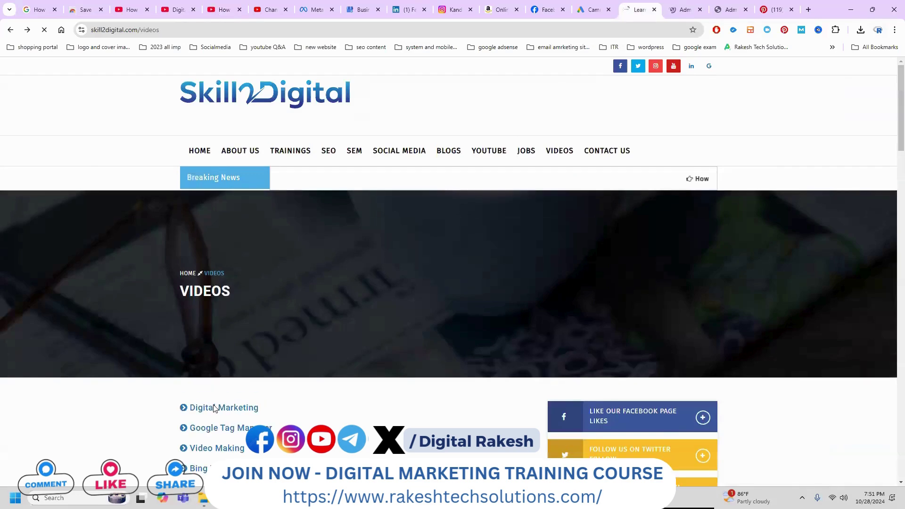
- View the new How to Increase Website Traffic entry in Skill2Digital's Digital Marketing category with its embedded video
{"action": "left_click", "coordinate": [223, 408]}
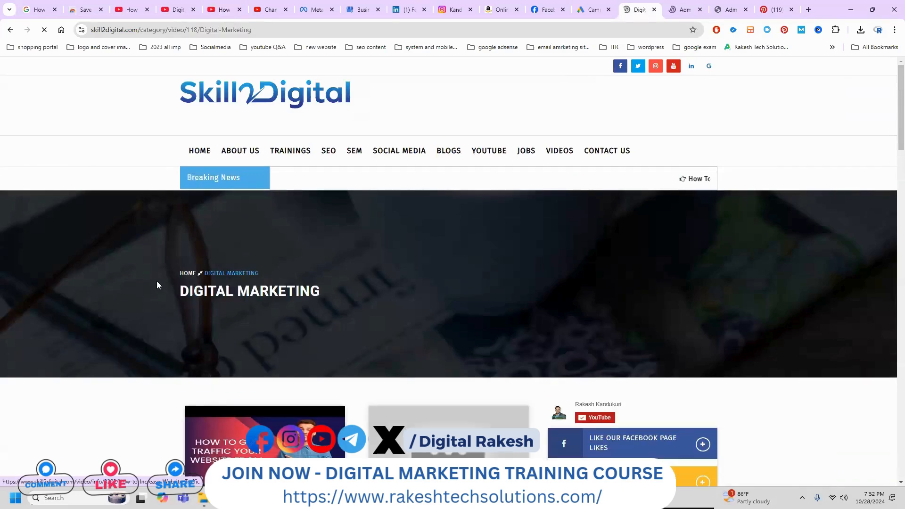
{"action": "scroll", "scroll_direction": "down", "scroll_amount": 3}
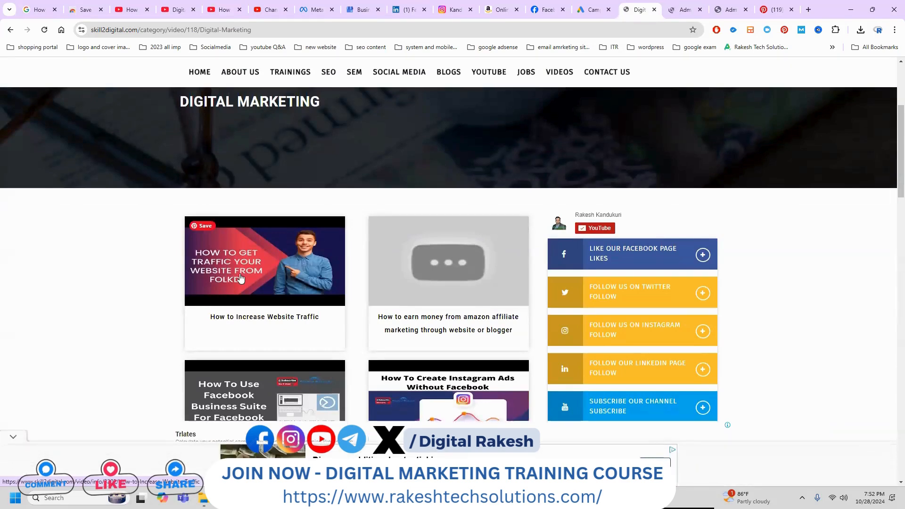
{"action": "left_click", "coordinate": [241, 278]}
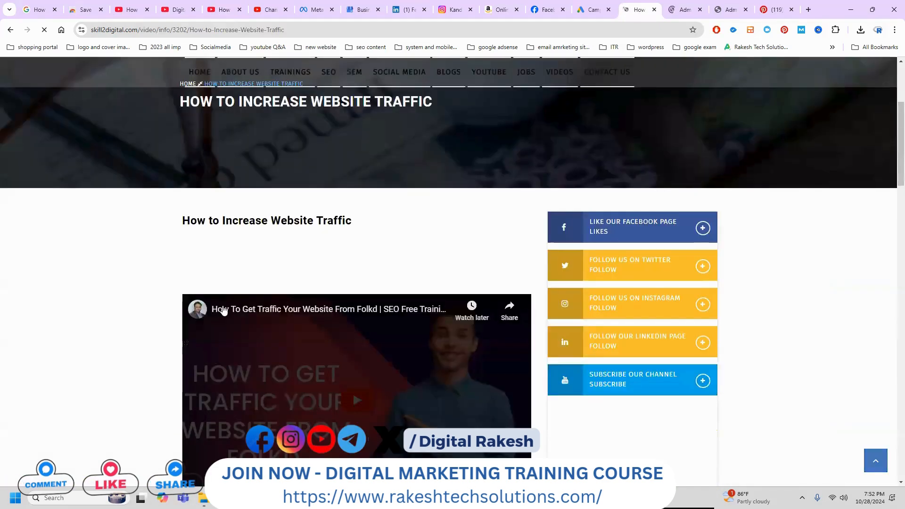
{"action": "scroll", "scroll_direction": "down", "scroll_amount": 3}
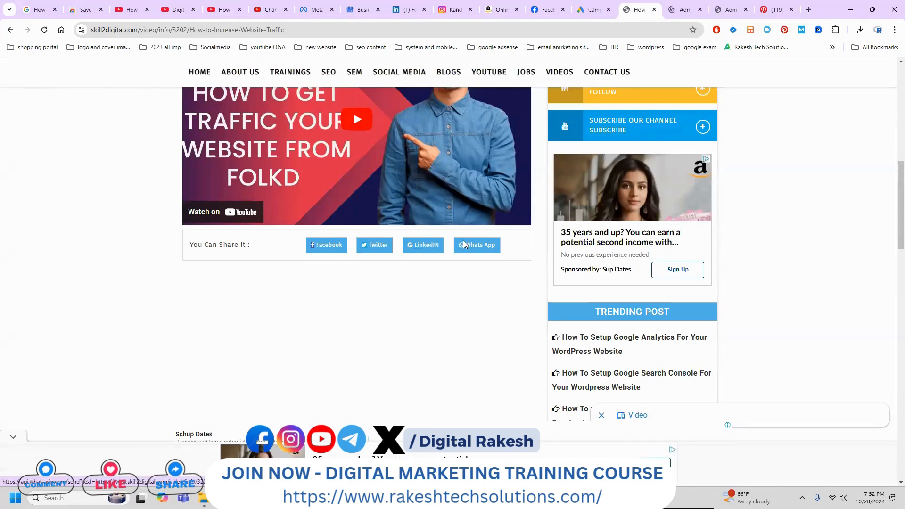
{"action": "scroll", "scroll_direction": "down", "scroll_amount": 3}
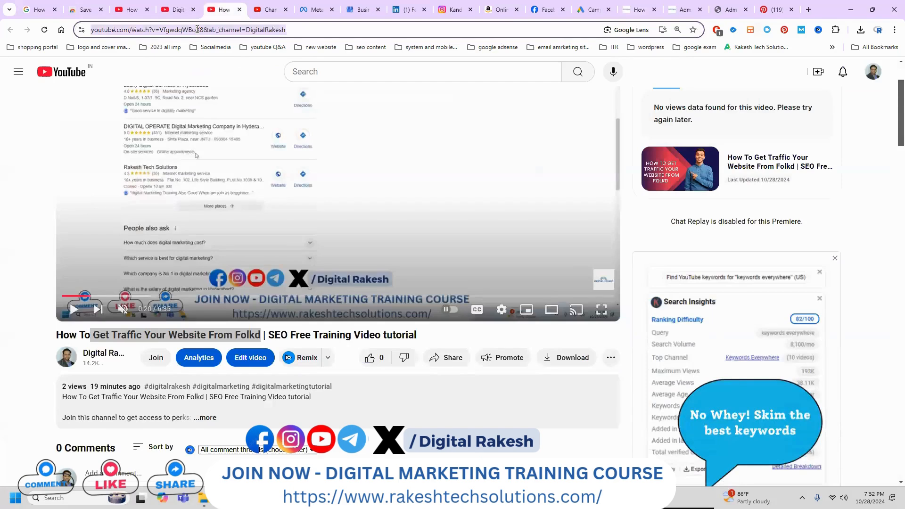
- Open nimtools.com's Youtube Backlink Generator, pass the captcha and submit the video link
{"action": "left_click", "coordinate": [811, 10]}
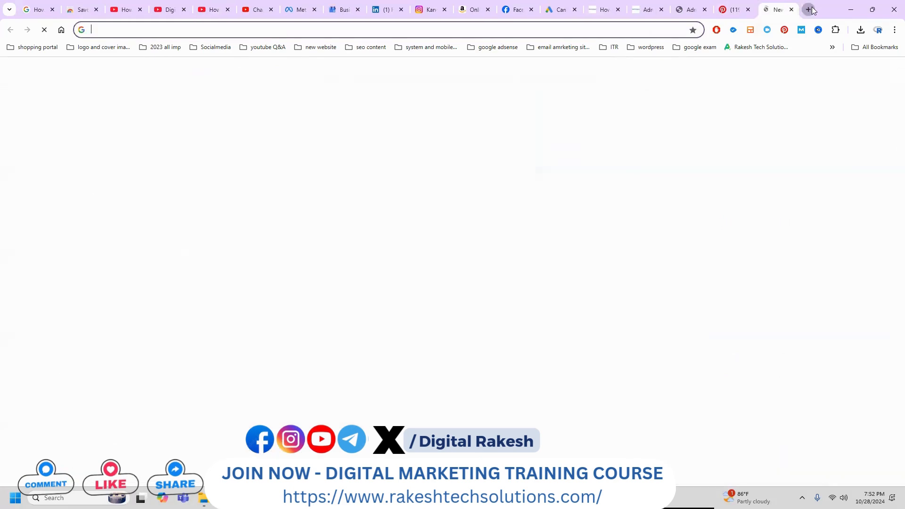
{"action": "type", "text": "nimtools.com"}
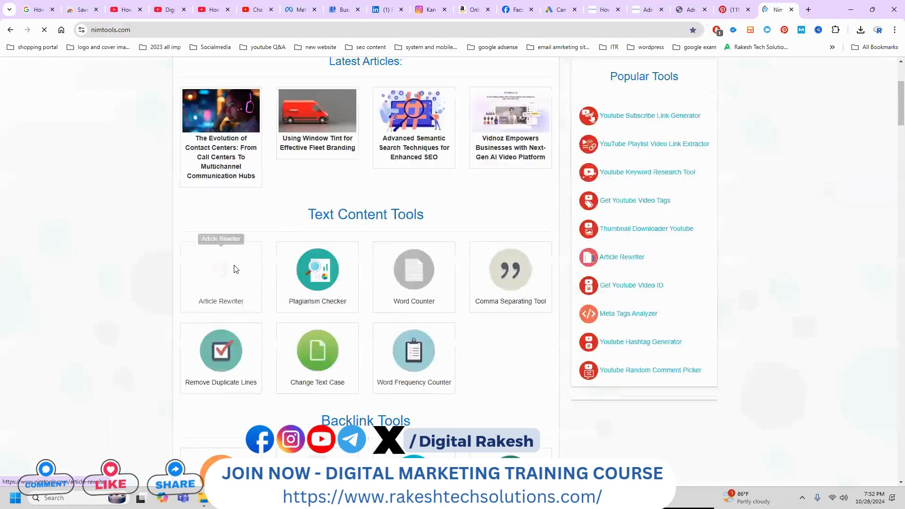
{"action": "scroll", "scroll_direction": "down", "scroll_amount": 3}
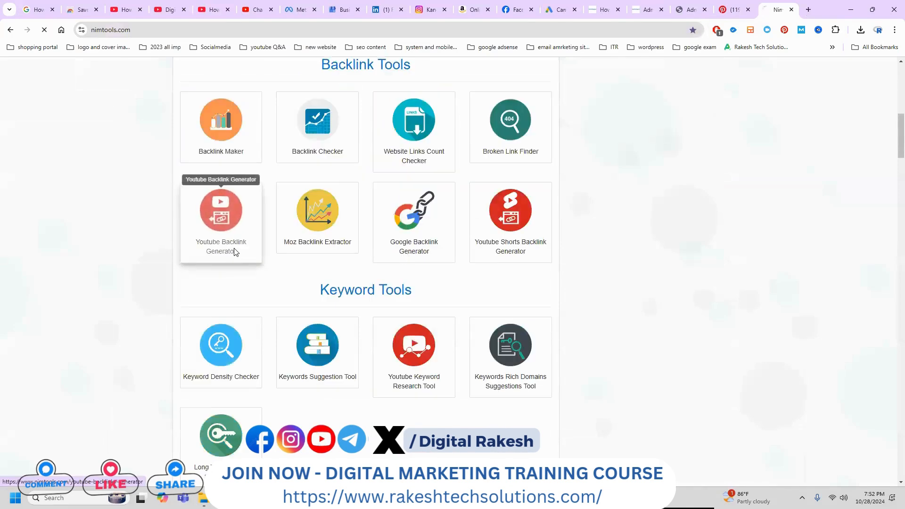
{"action": "left_click", "coordinate": [221, 210]}
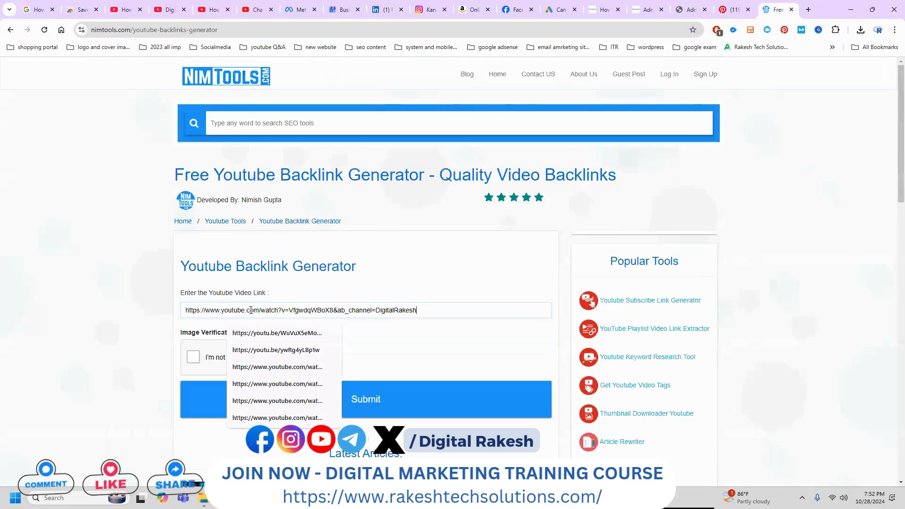
{"action": "left_click", "coordinate": [192, 356]}
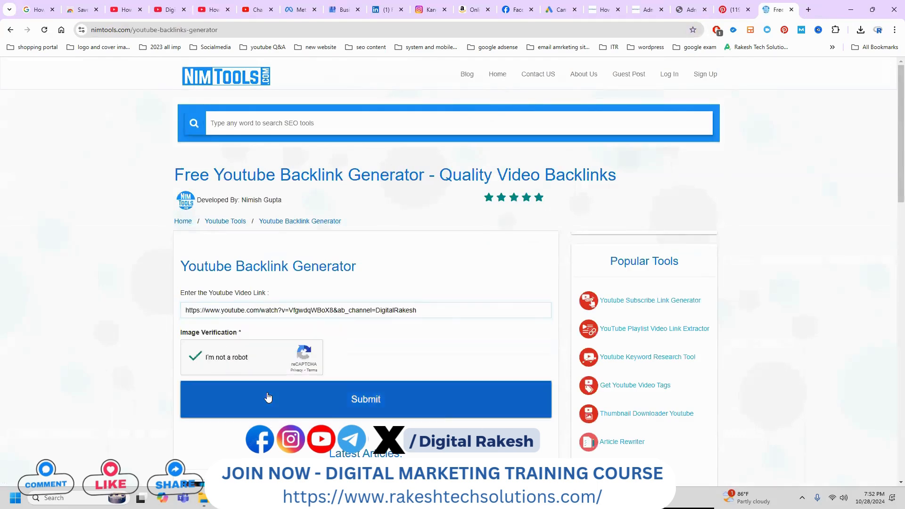
{"action": "left_click", "coordinate": [167, 9]}
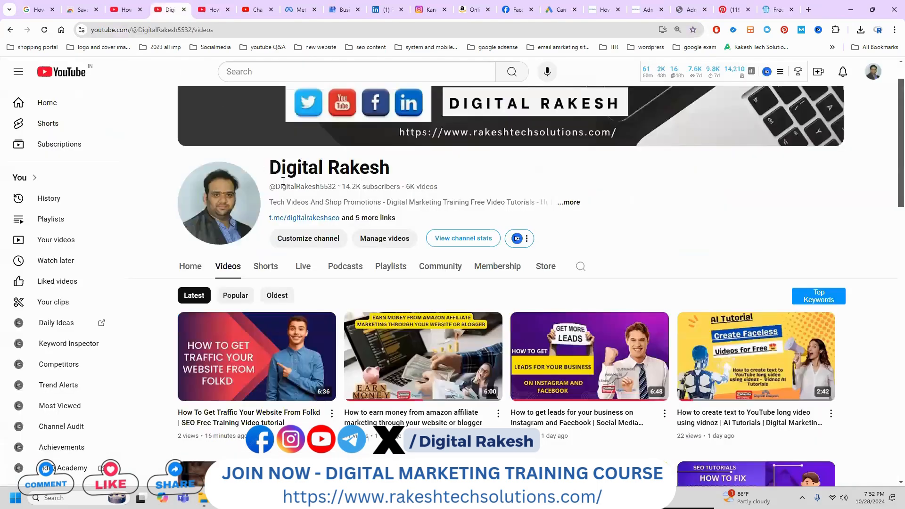
- Review the generated backlinks marked Success and open the Clipzag page to verify it
{"action": "scroll", "scroll_direction": "down", "scroll_amount": 3}
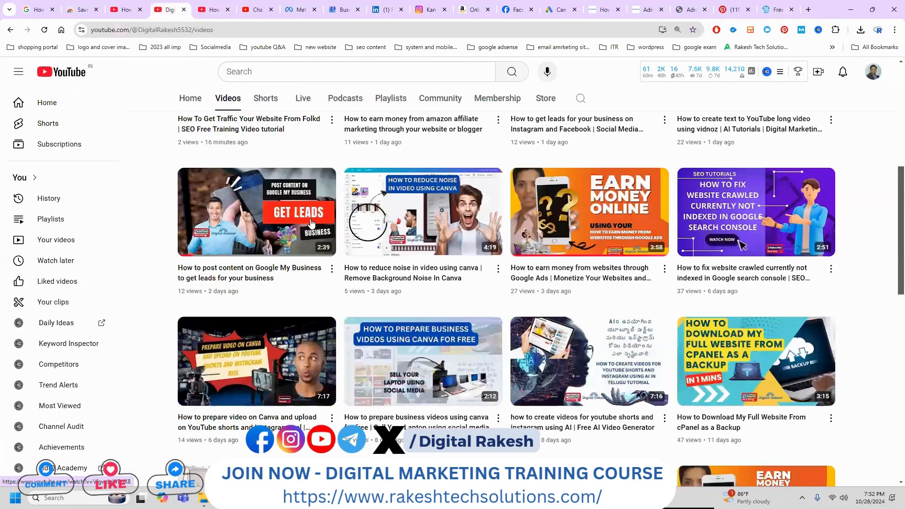
{"action": "scroll", "scroll_direction": "down", "scroll_amount": 3}
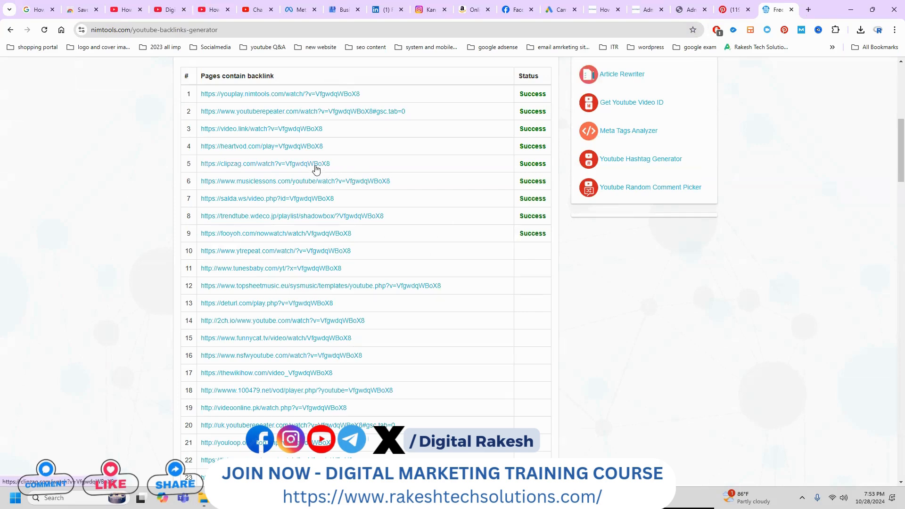
{"action": "left_click", "coordinate": [265, 164]}
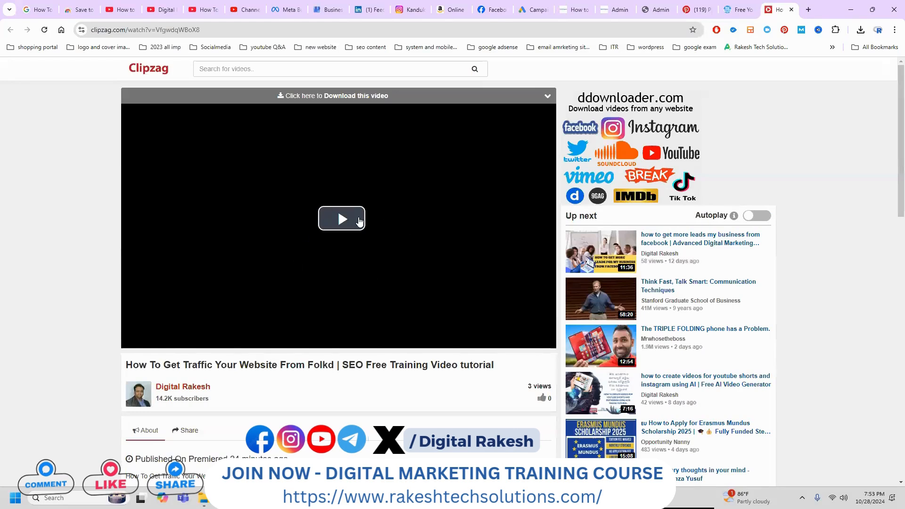
{"action": "mouse_move", "coordinate": [357, 193]}
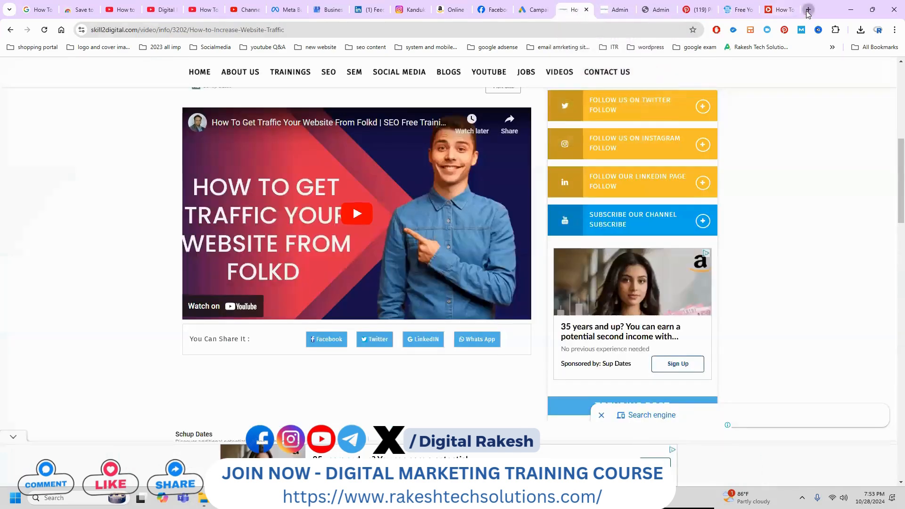
- Copy the YouTube video address and insert it into a new Tumblr video post from web
{"action": "left_click", "coordinate": [812, 10]}
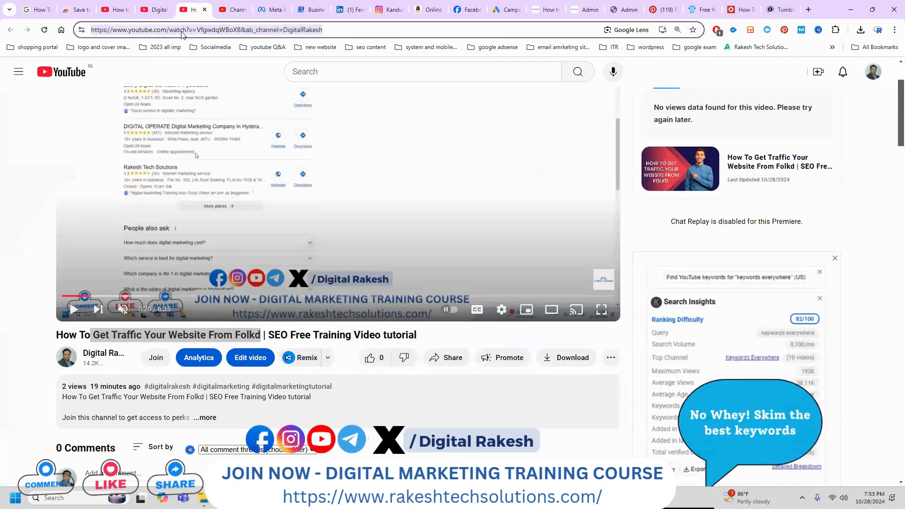
{"action": "left_click", "coordinate": [785, 10]}
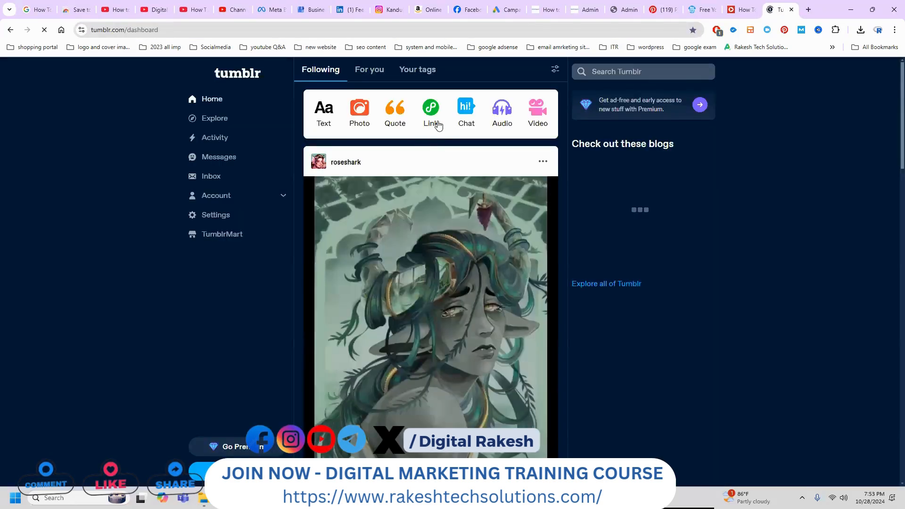
{"action": "left_click", "coordinate": [431, 108]}
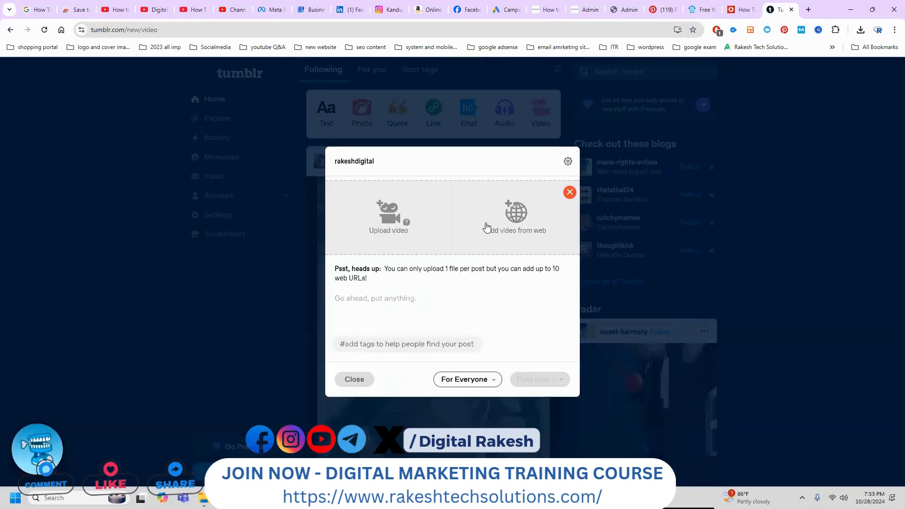
{"action": "left_click", "coordinate": [516, 216]}
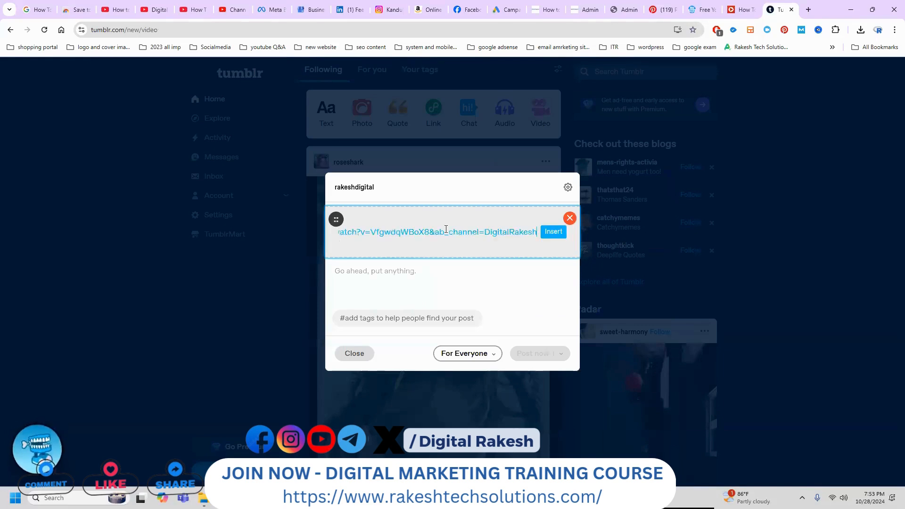
{"action": "left_click", "coordinate": [554, 232]}
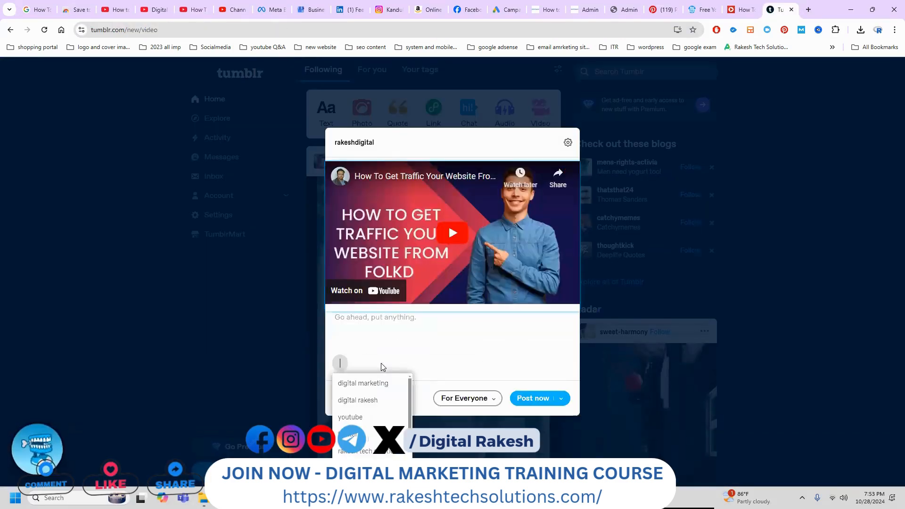
- Caption the post '#Get Traffic Your Website From Folkd', add tags folkd and website traffic, and publish it
{"action": "type", "text": "#Get Traffic Your Website From Folkd"}
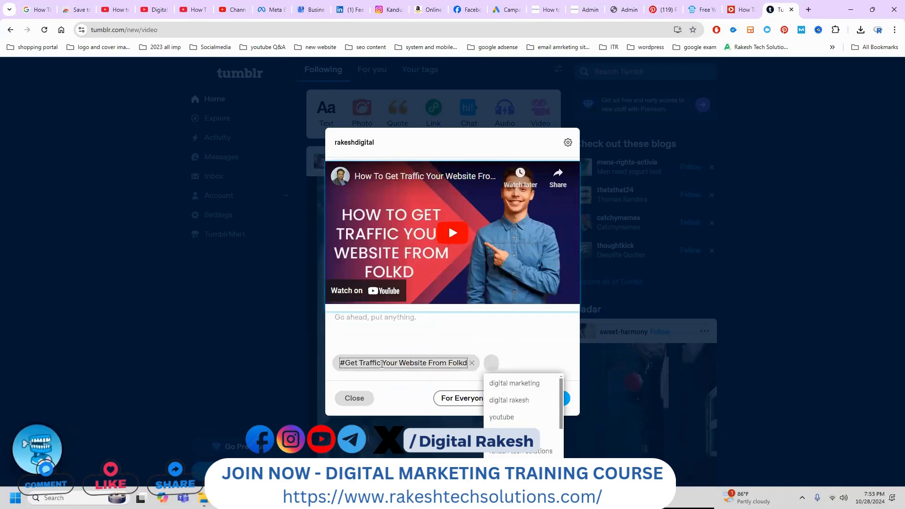
{"action": "type", "text": "fok"}
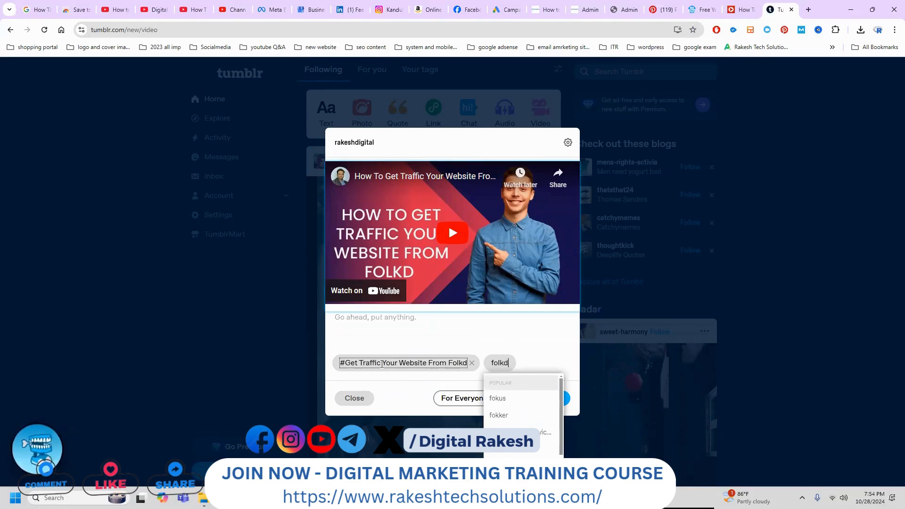
{"action": "key", "text": "Enter"}
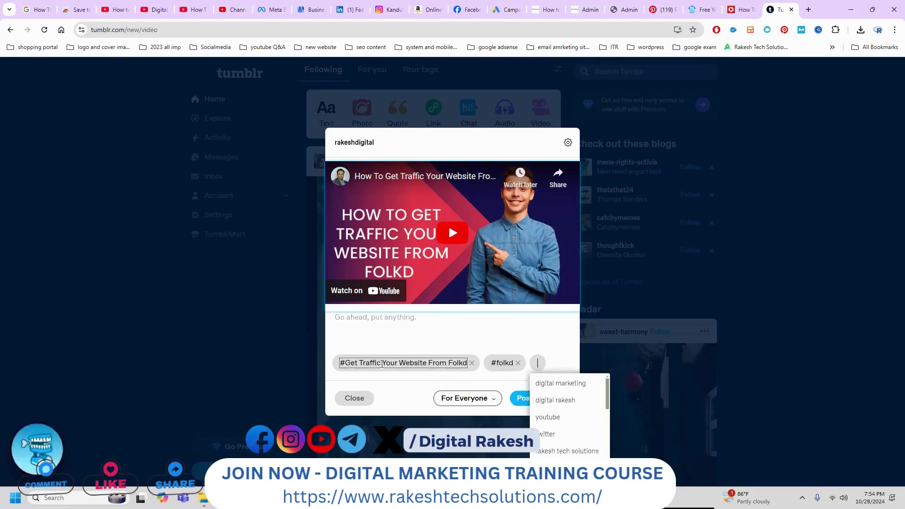
{"action": "type", "text": "website traff"}
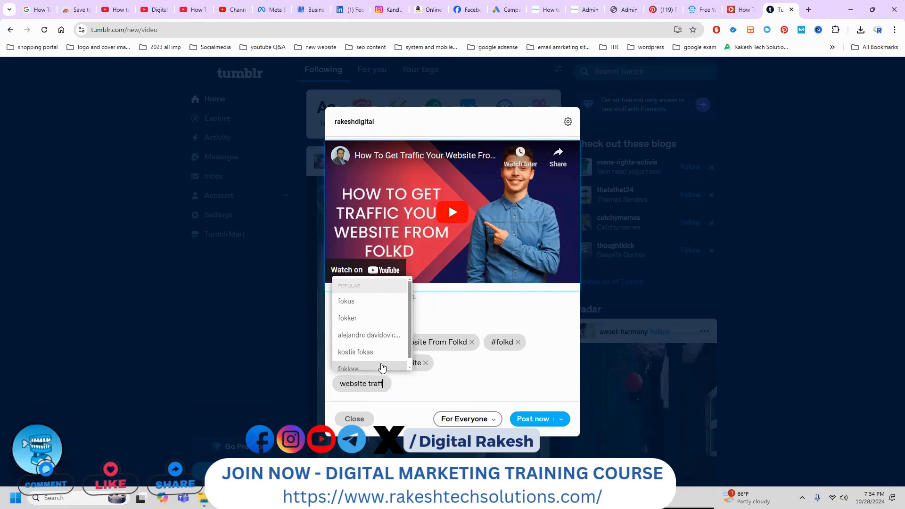
{"action": "key", "text": "Enter"}
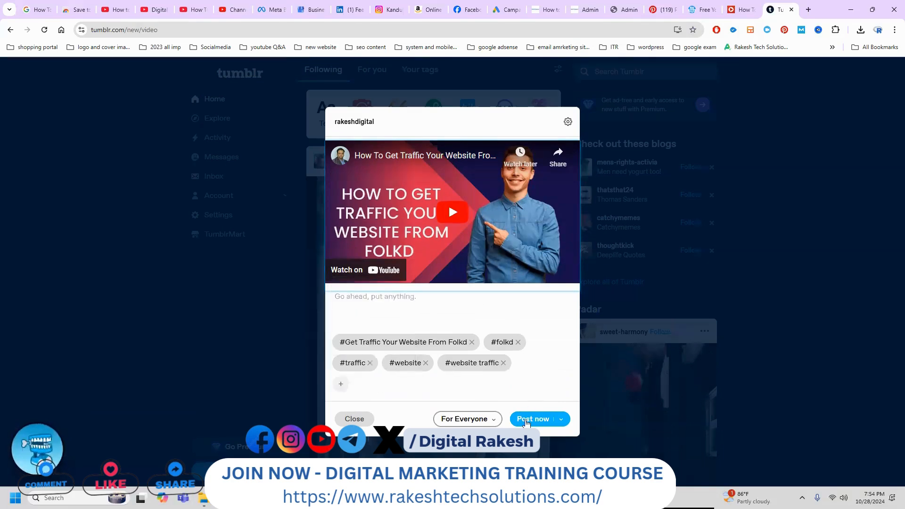
{"action": "left_click", "coordinate": [533, 419]}
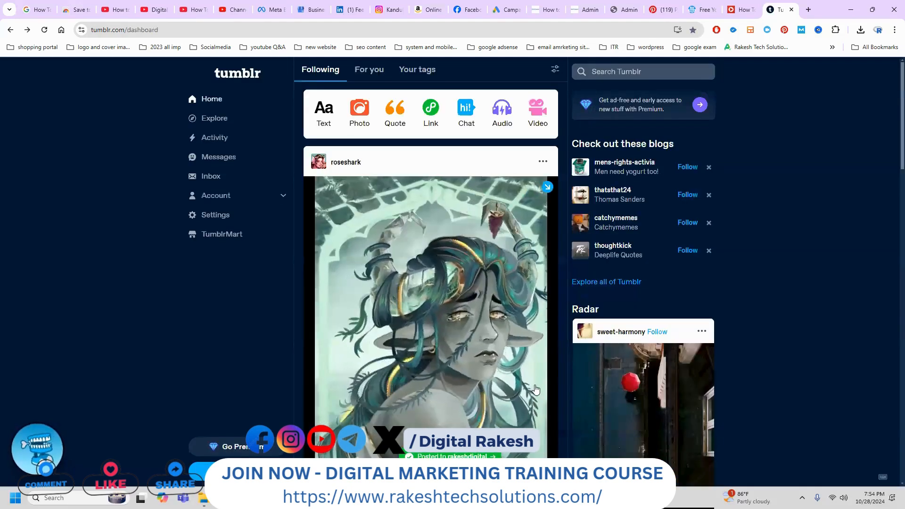
{"action": "left_click", "coordinate": [809, 9]}
{"action": "type", "text": "rakeshtechsolutions.com"}
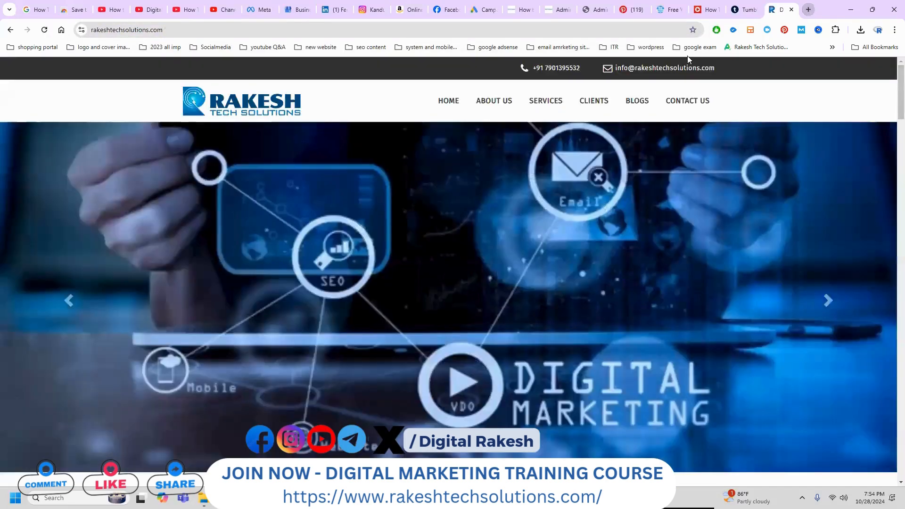
- View the Rakesh Tech Solutions blogs listing, then bring up the YouTube channel's videos page
{"action": "left_click", "coordinate": [638, 100]}
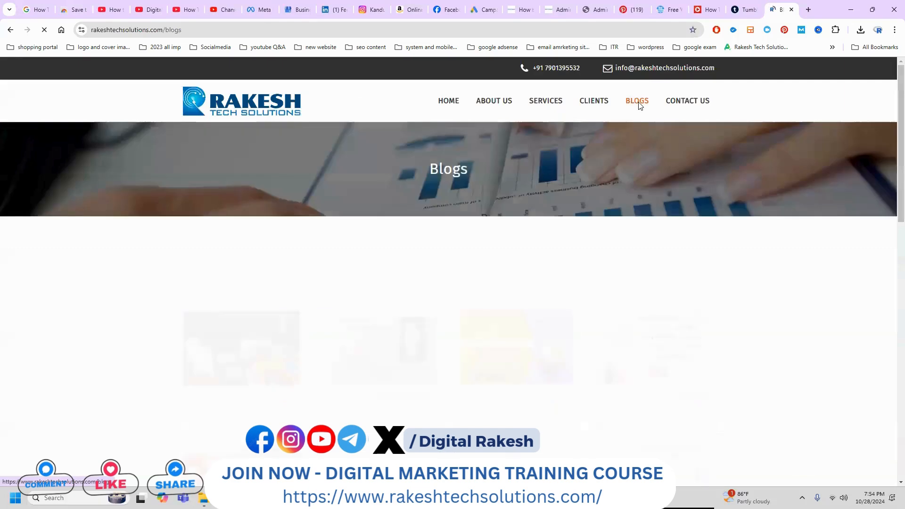
{"action": "scroll", "scroll_direction": "down", "scroll_amount": 3}
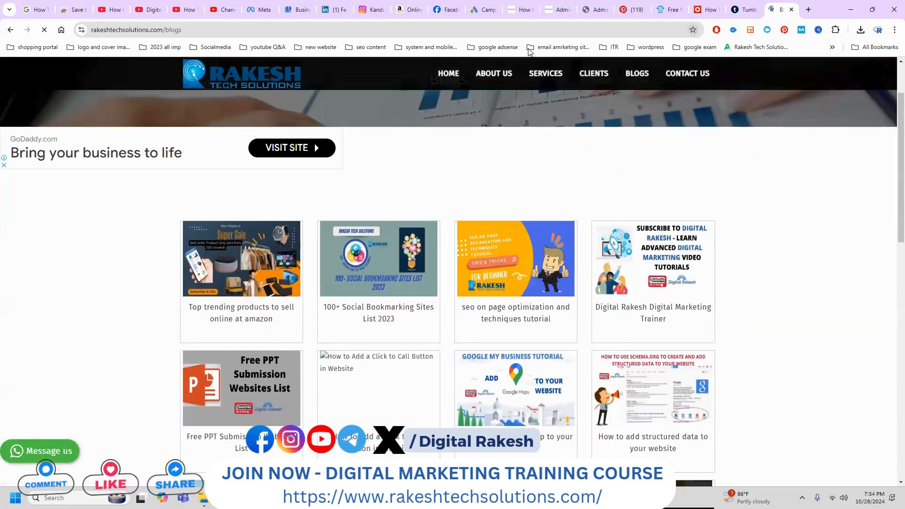
{"action": "left_click", "coordinate": [143, 9]}
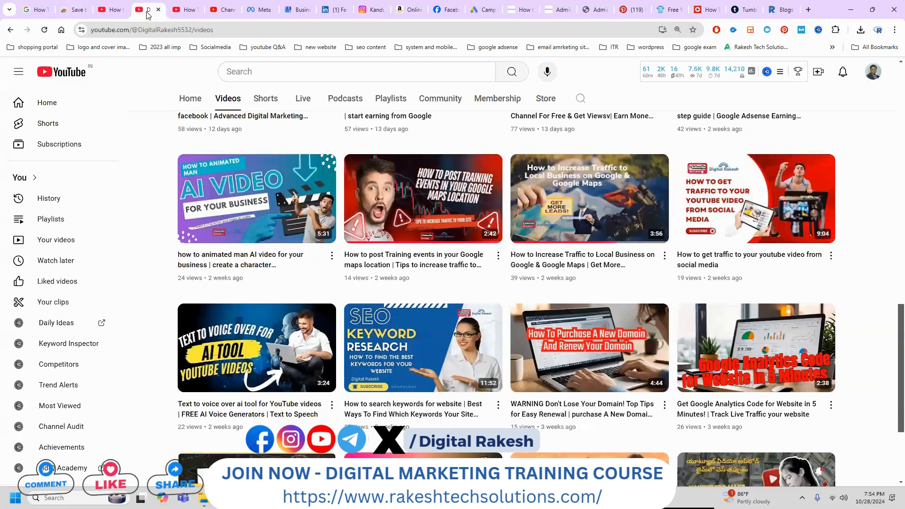
{"action": "mouse_move", "coordinate": [564, 432]}
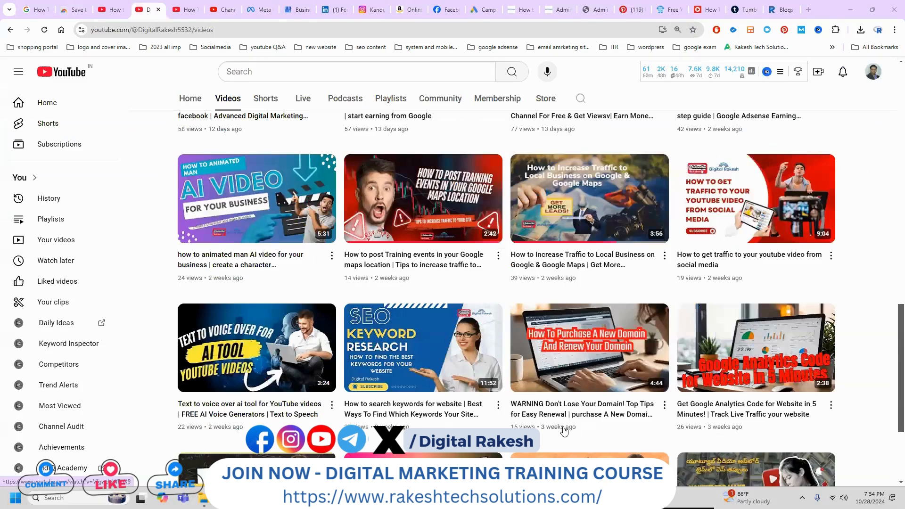